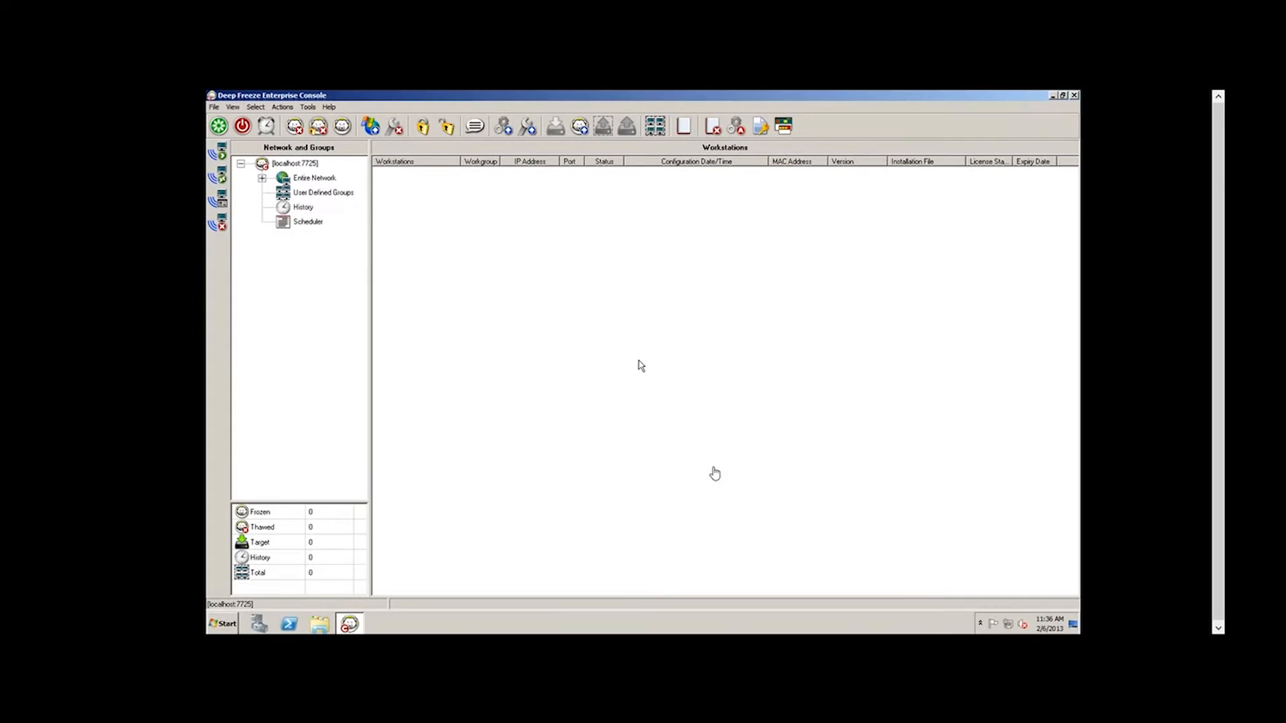
{"action": "mouse_move", "coordinate": [714, 473]}
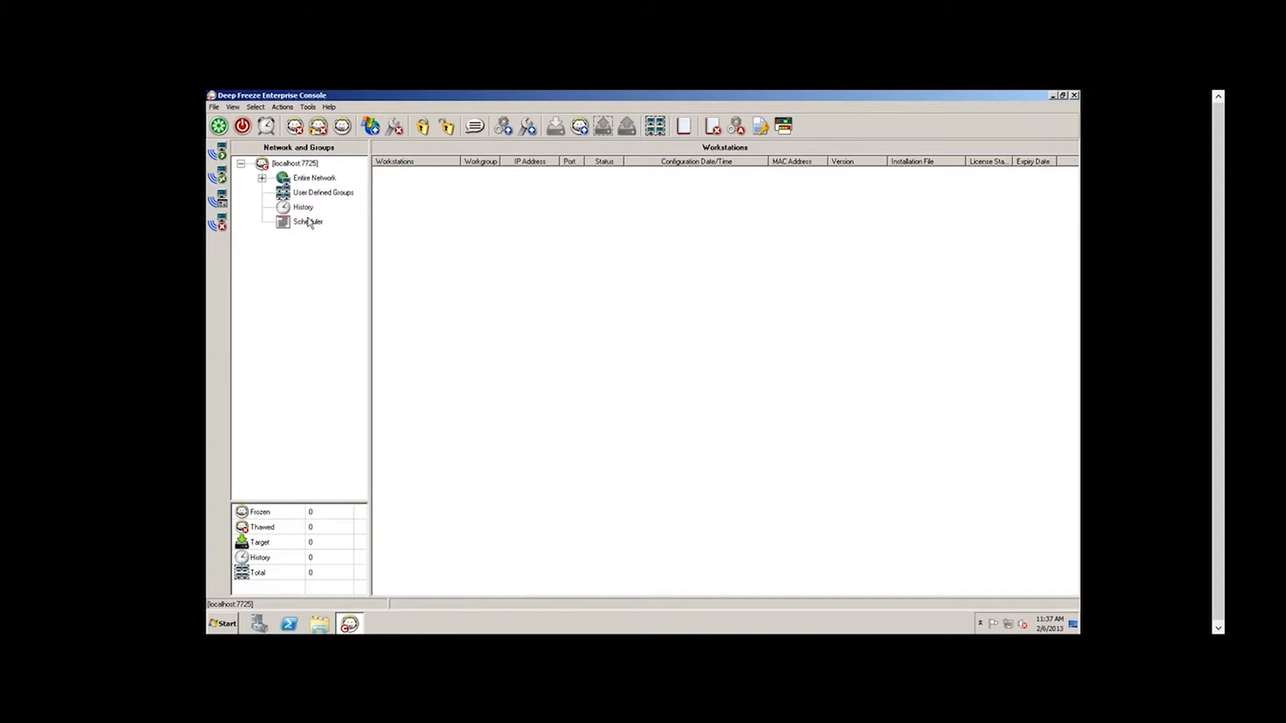
Step: Expand the Entire Network branch to reveal the SE workgroup
{"action": "left_click", "coordinate": [261, 178]}
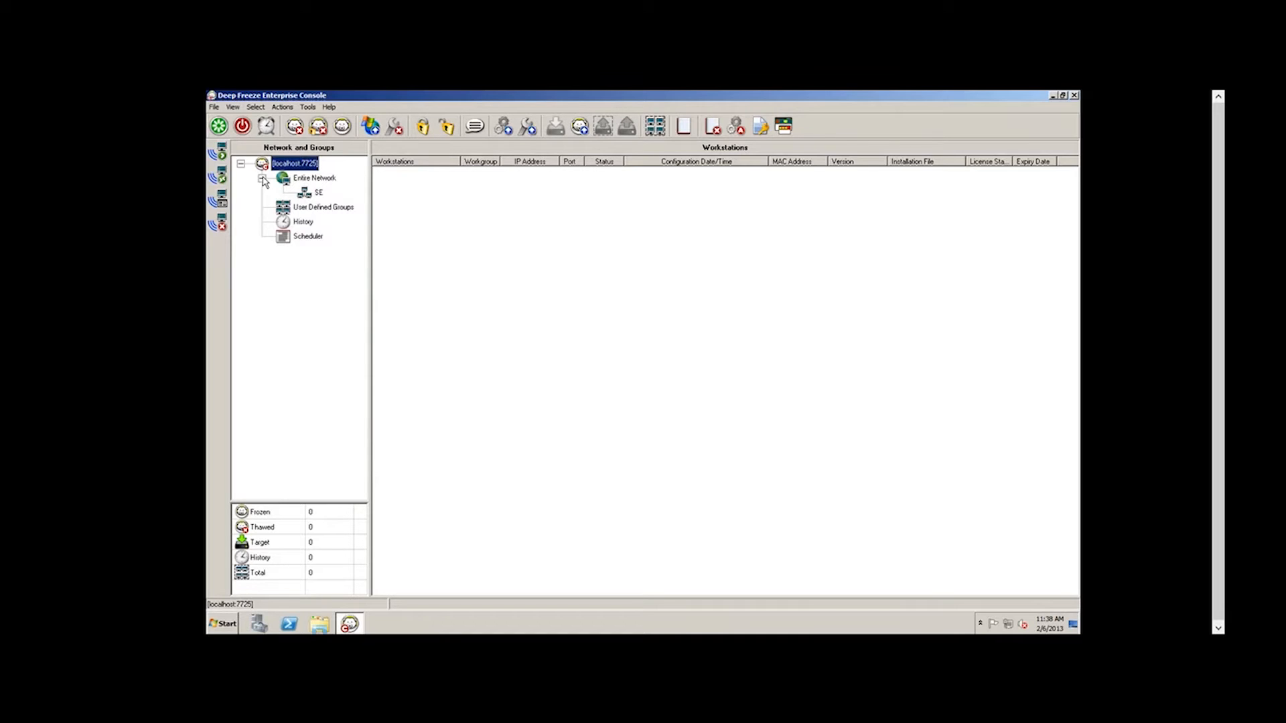
Step: Show the SE workgroup's workstations, listing SEDEMOWIN7 as Frozen on port 7725
{"action": "left_click", "coordinate": [319, 191]}
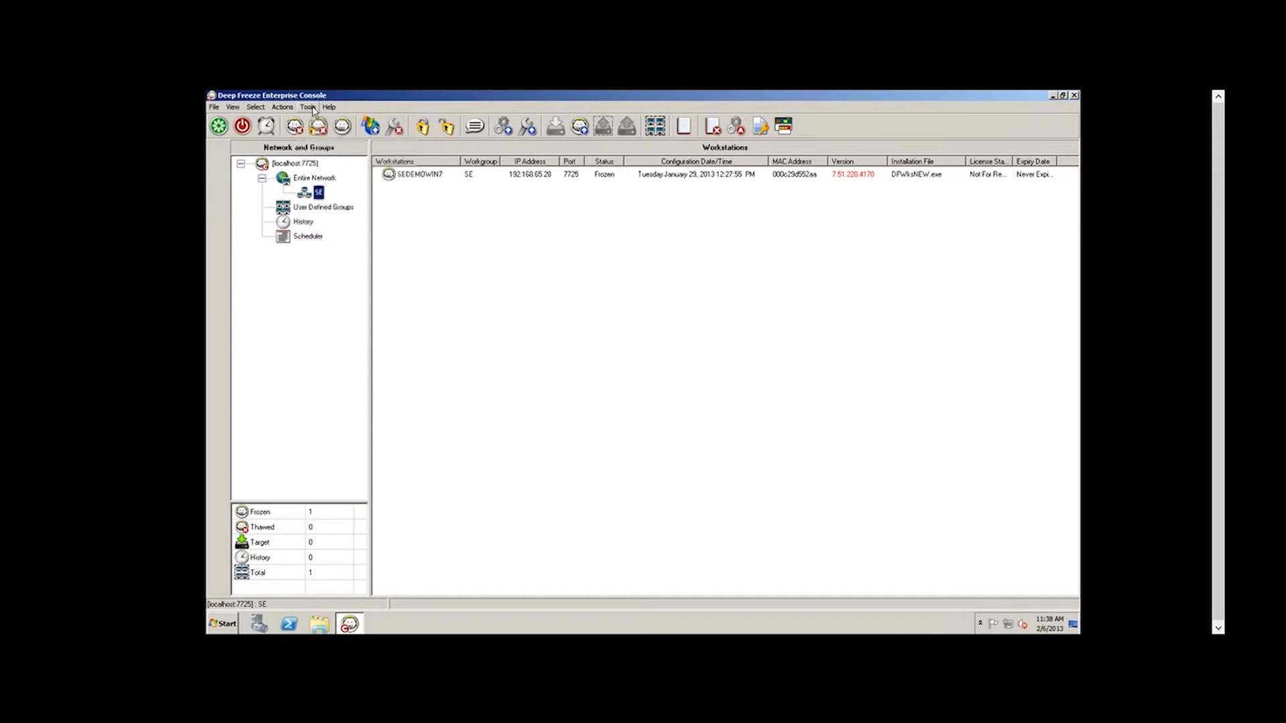
{"action": "left_click", "coordinate": [308, 107]}
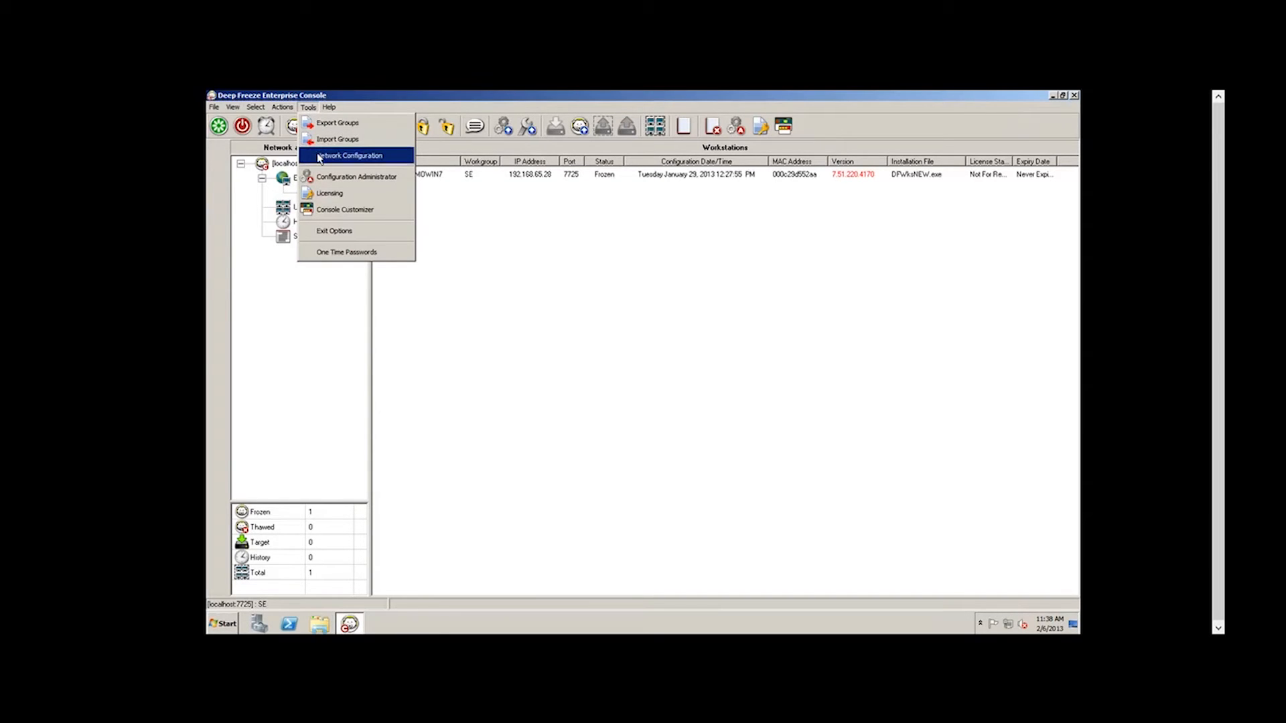
Step: Open Network Configuration and select the port 7725 local service entry for editing
{"action": "left_click", "coordinate": [347, 156]}
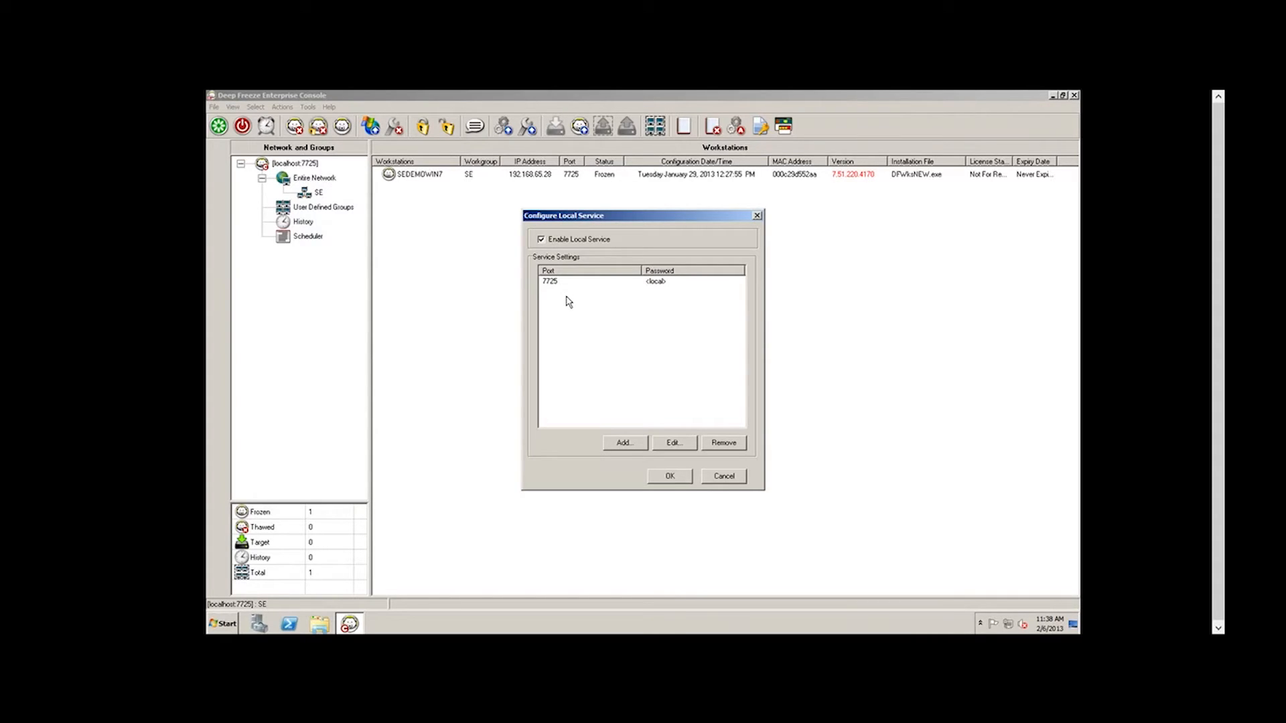
{"action": "mouse_move", "coordinate": [660, 288]}
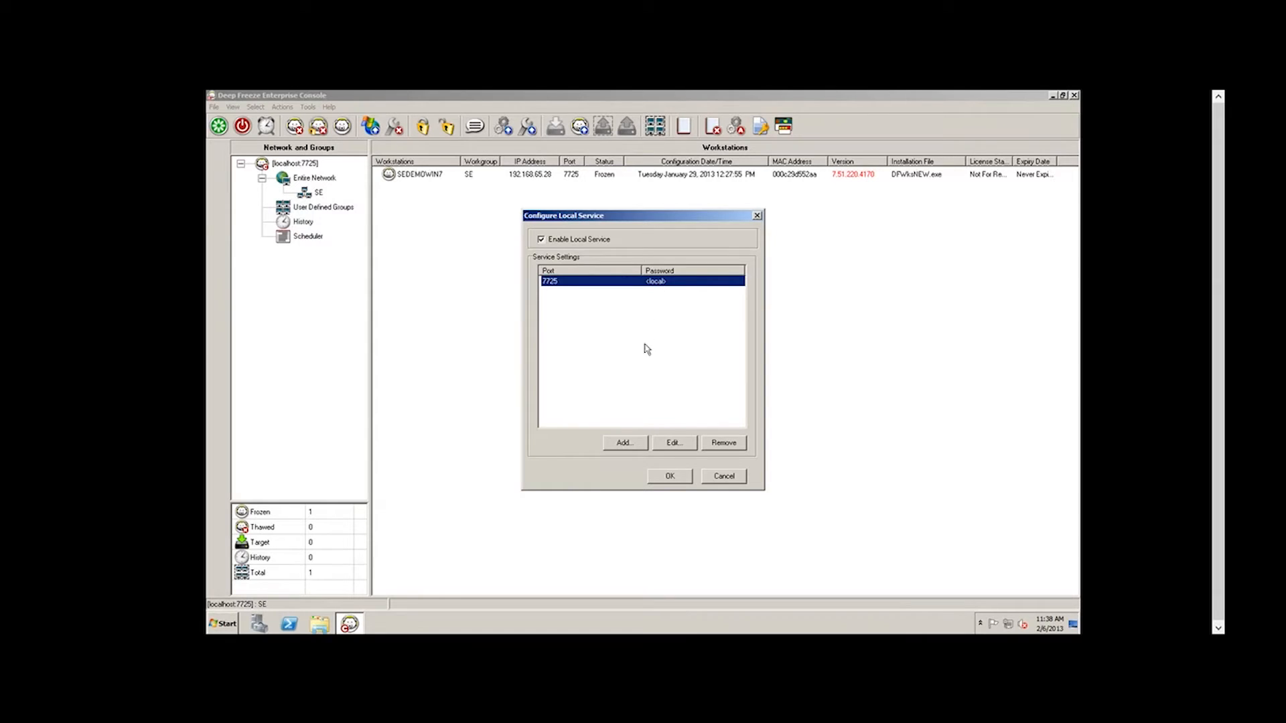
{"action": "left_click", "coordinate": [671, 443]}
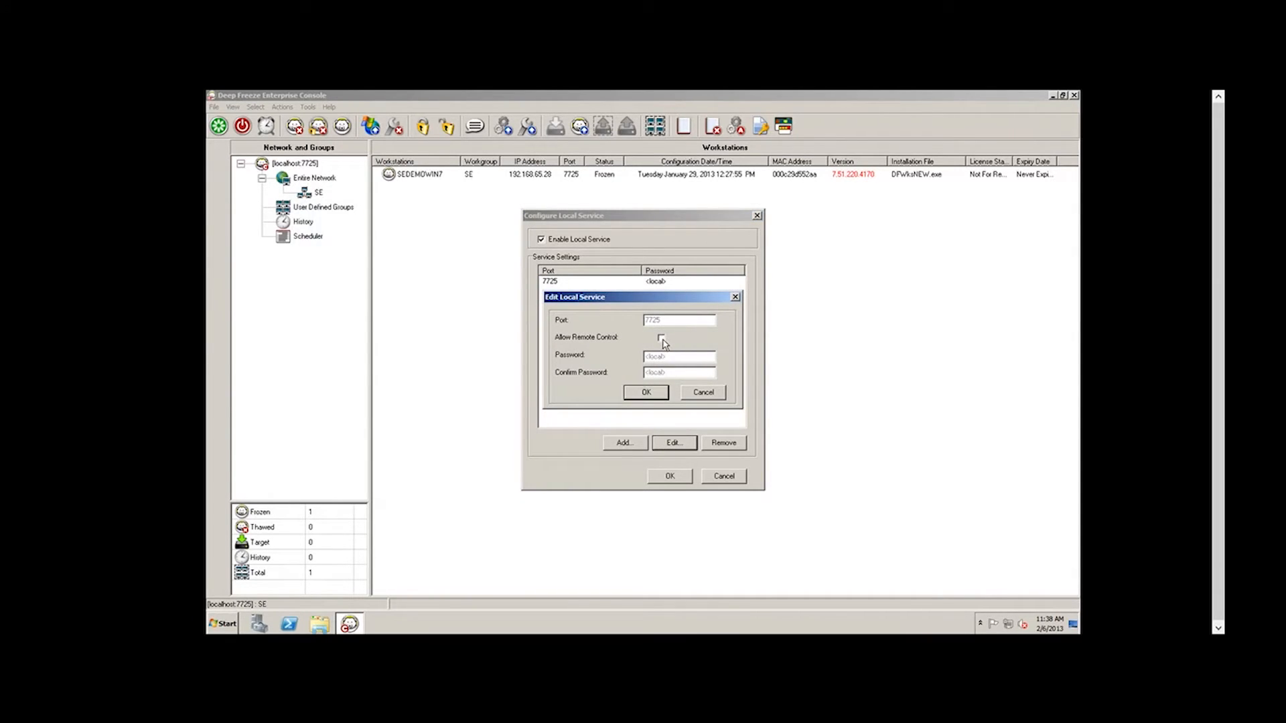
{"action": "left_click", "coordinate": [660, 338]}
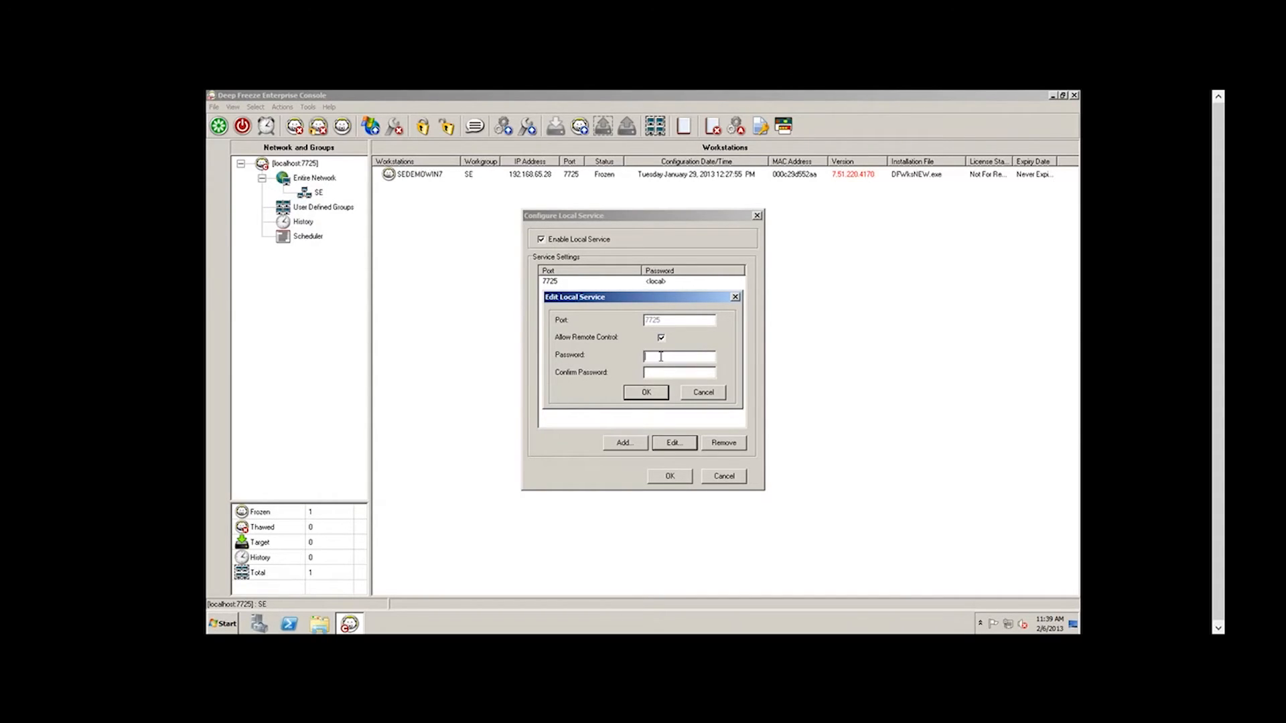
{"action": "type", "text": "p"}
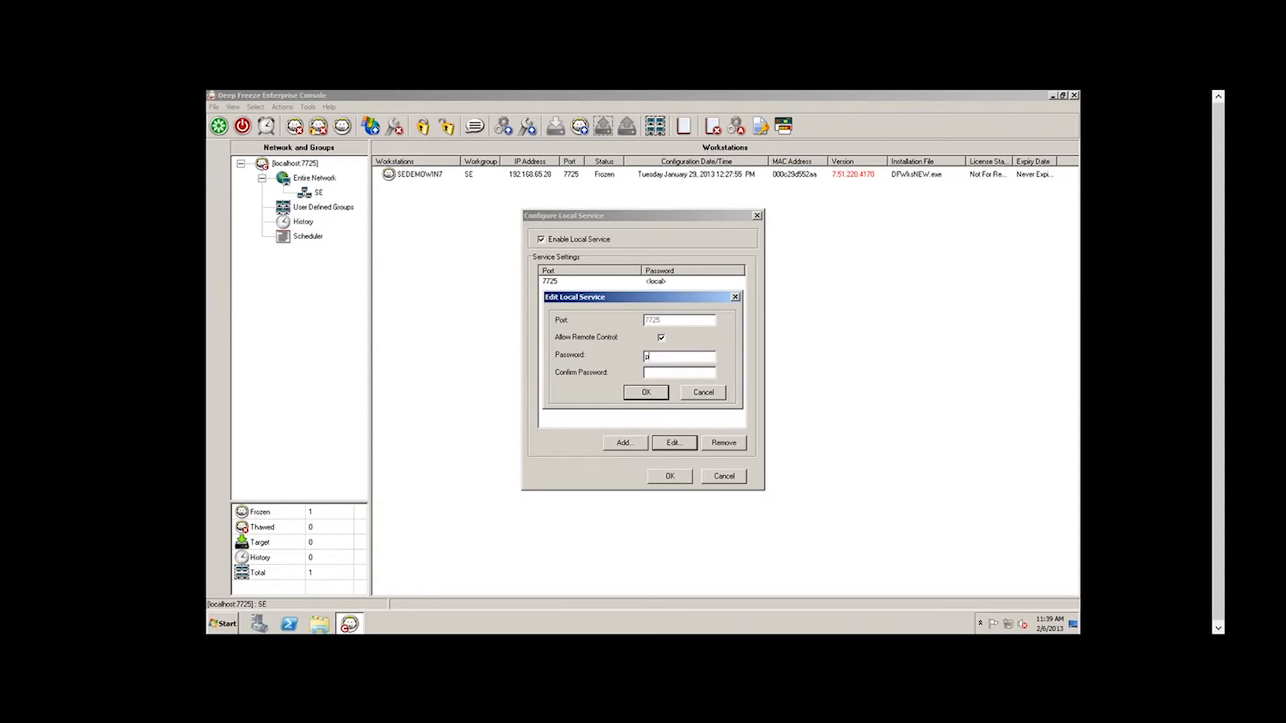
{"action": "type", "text": "assword"}
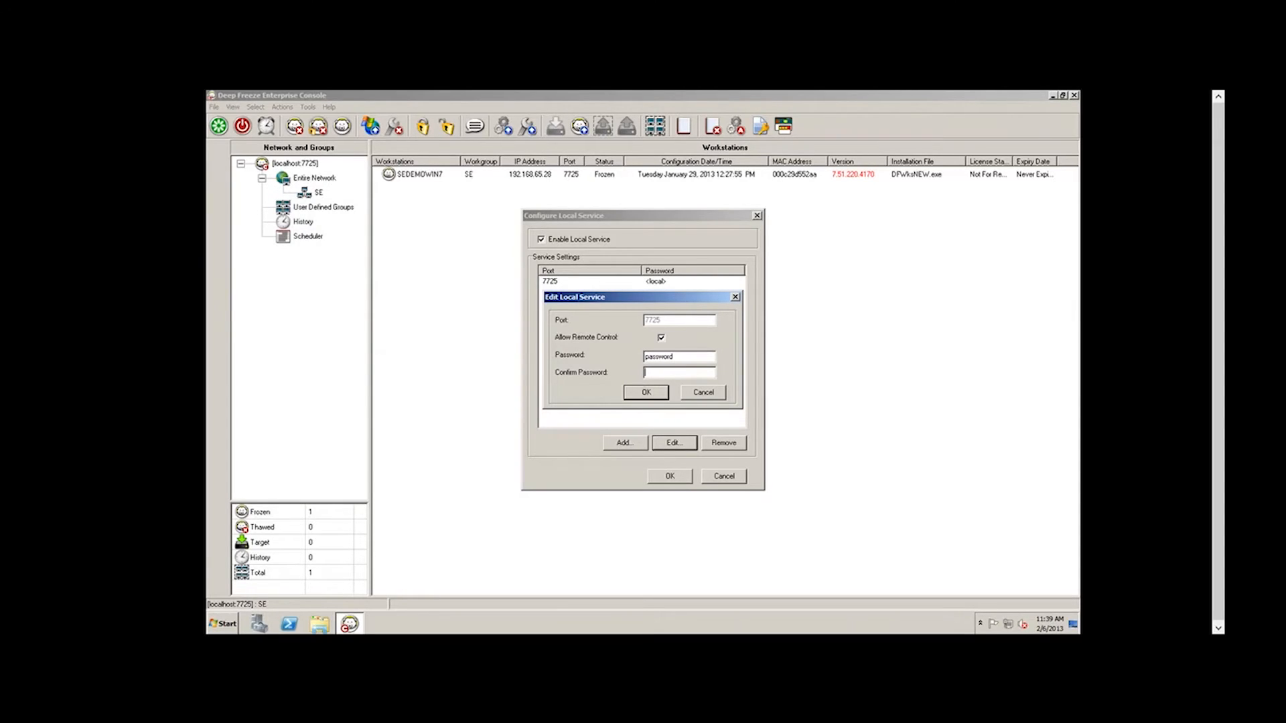
{"action": "type", "text": "password"}
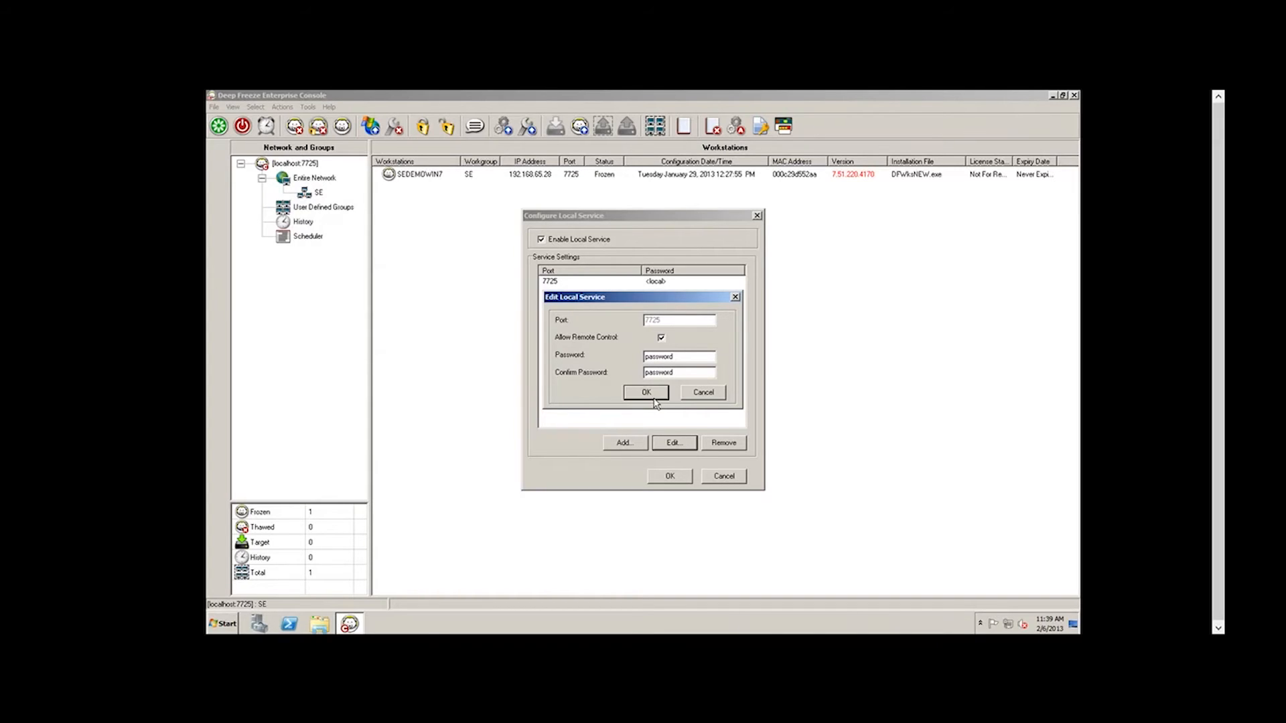
{"action": "left_click", "coordinate": [645, 393]}
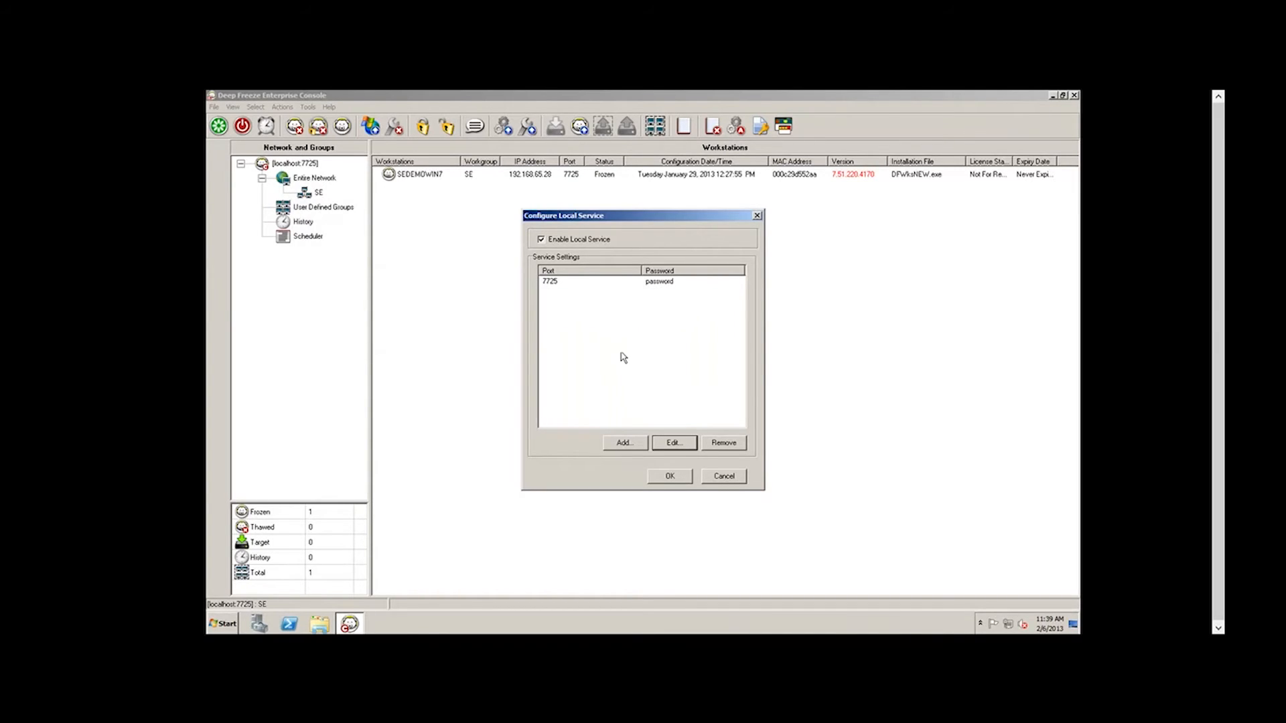
{"action": "mouse_move", "coordinate": [597, 304]}
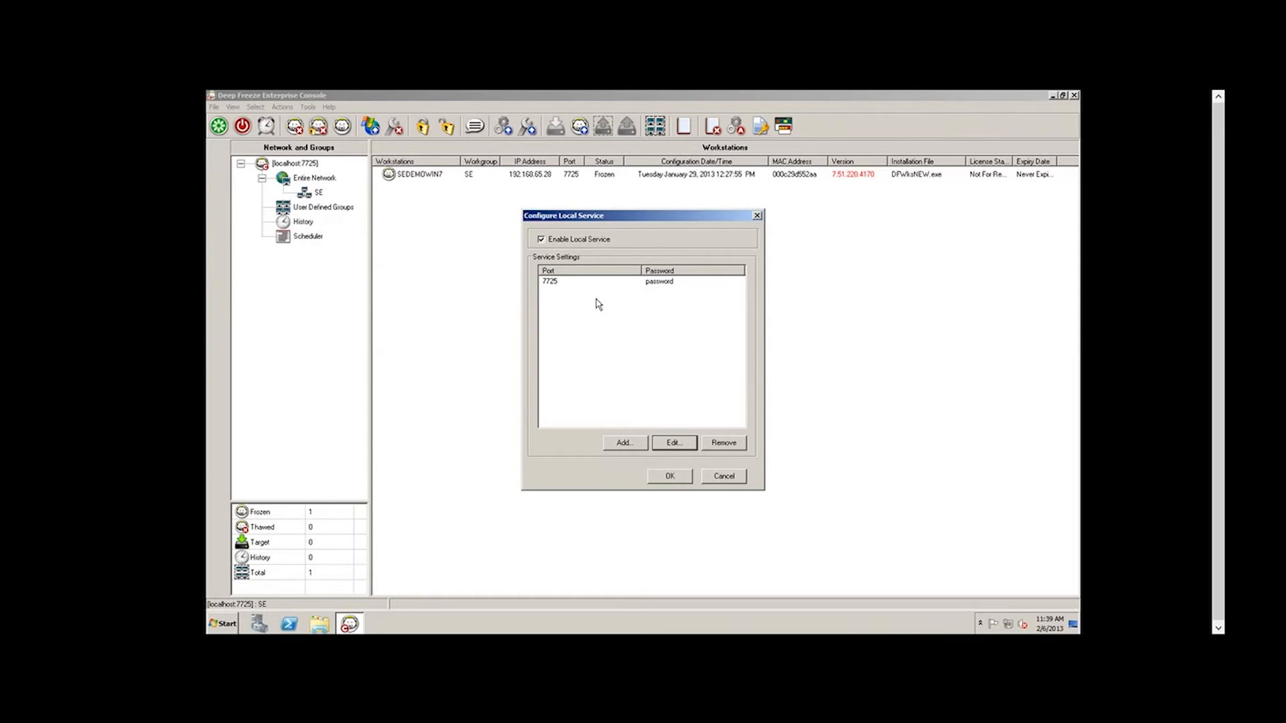
{"action": "mouse_move", "coordinate": [633, 388]}
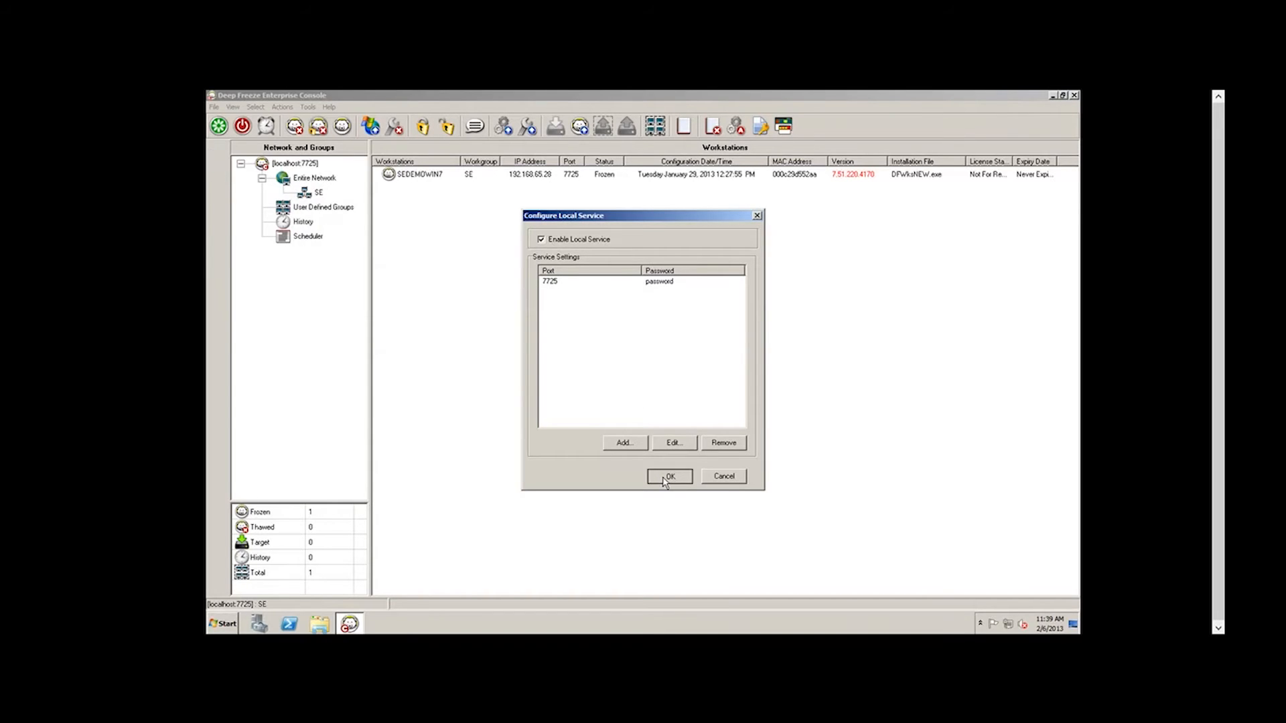
Step: Save the local service configuration and return to the Entire Network view
{"action": "left_click", "coordinate": [668, 477]}
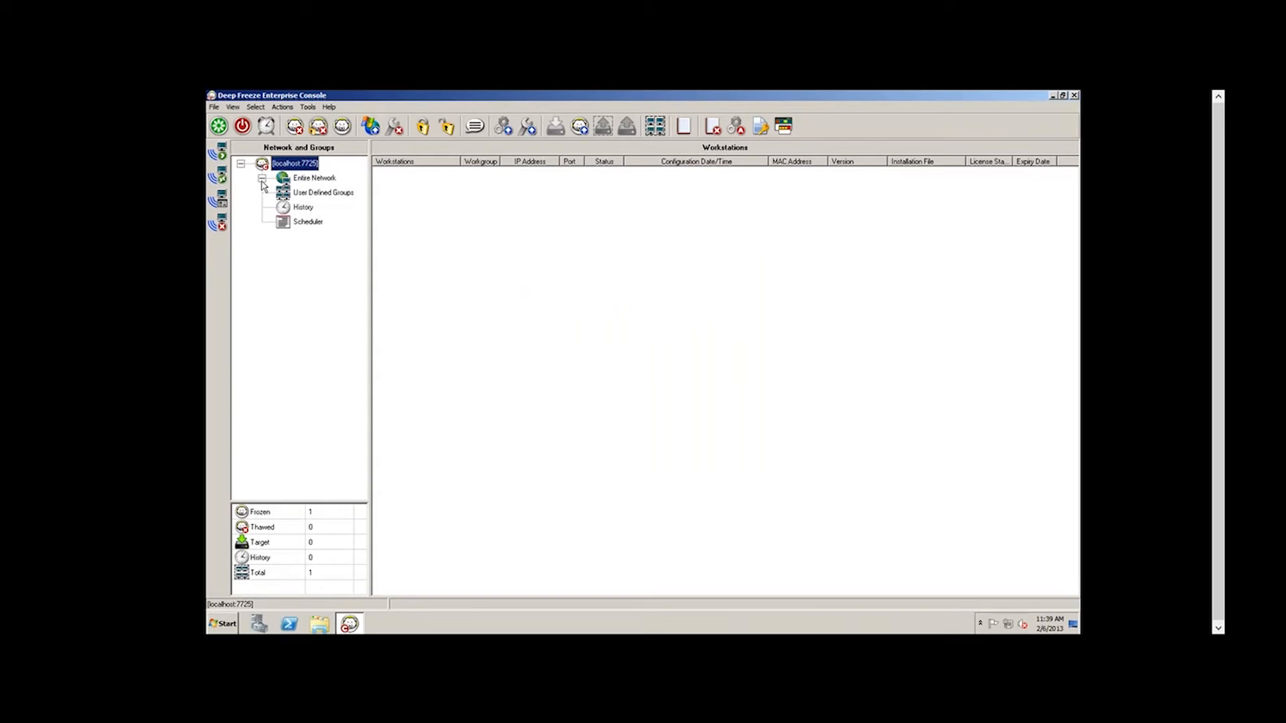
{"action": "left_click", "coordinate": [313, 178]}
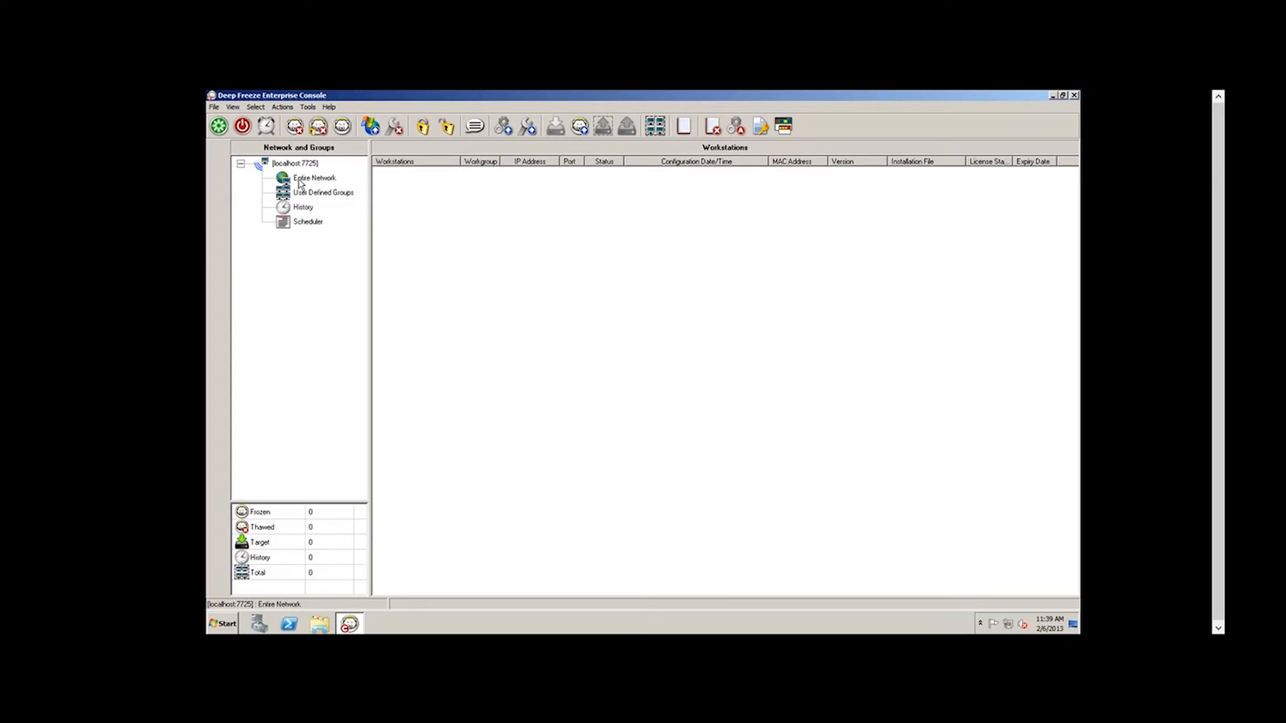
{"action": "left_click", "coordinate": [314, 178]}
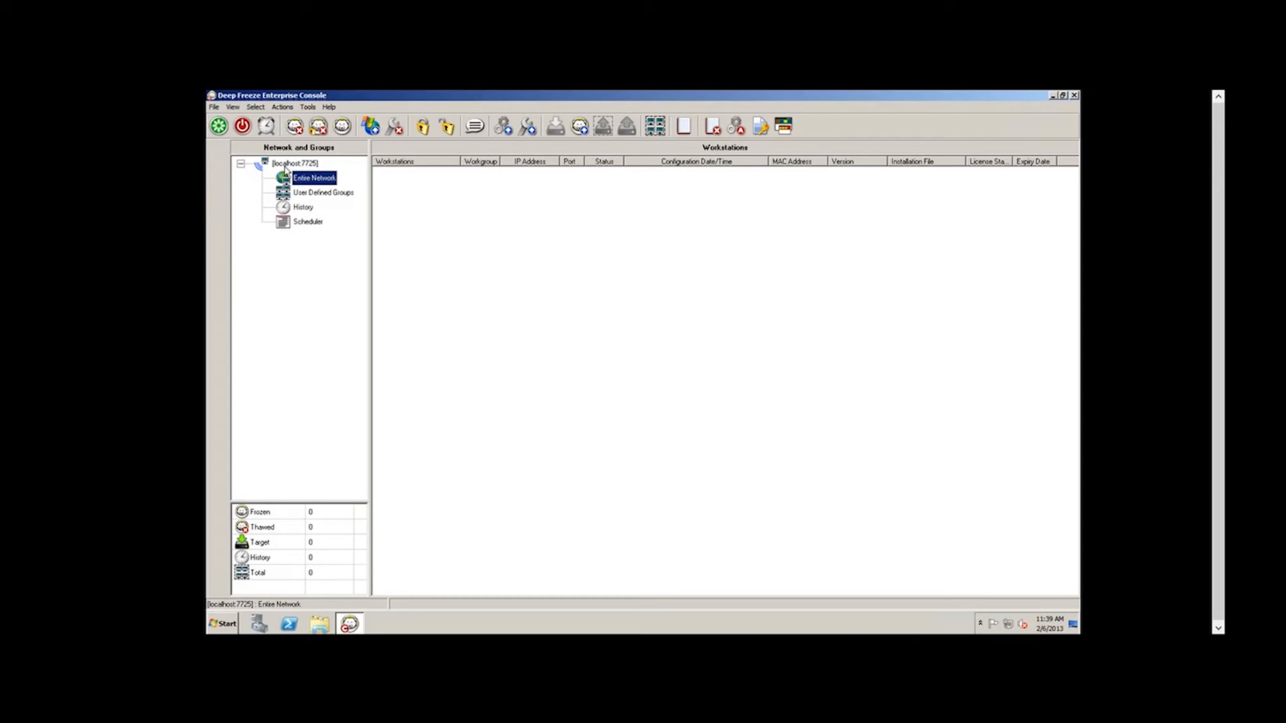
{"action": "mouse_move", "coordinate": [283, 171]}
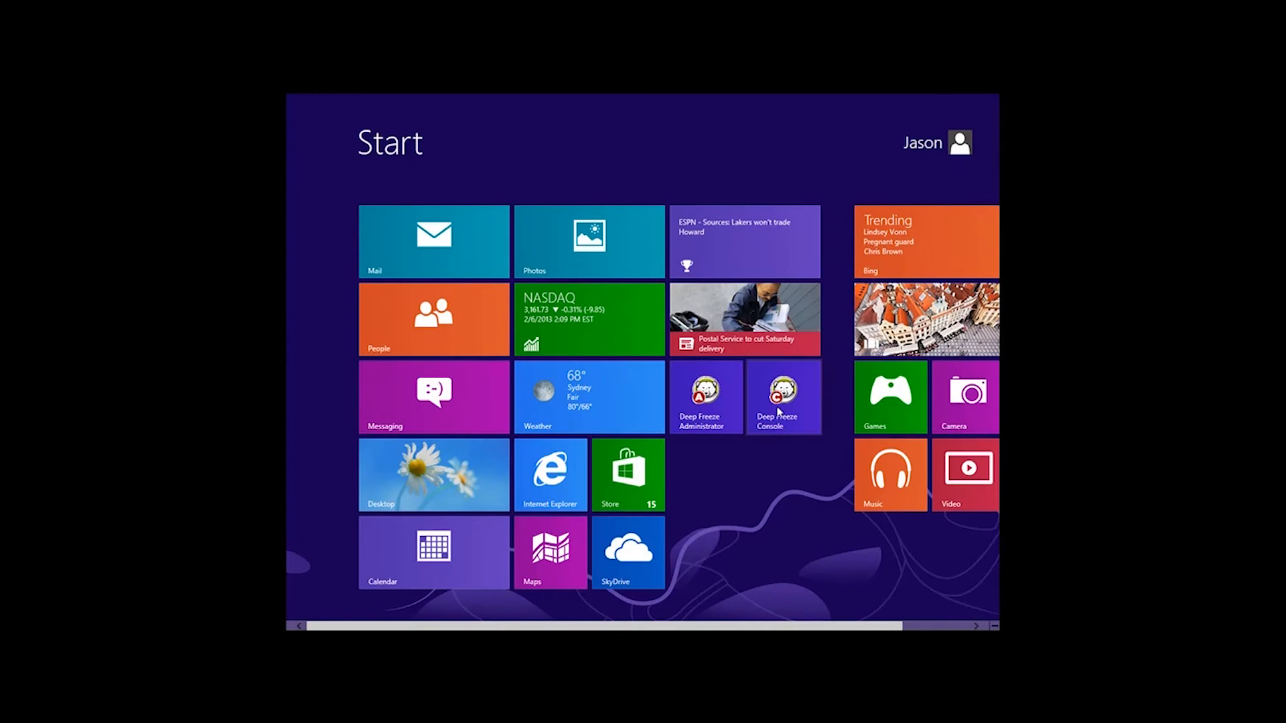
Step: Launch a second Deep Freeze Enterprise Console showing only localhost:7725
{"action": "left_click", "coordinate": [433, 475]}
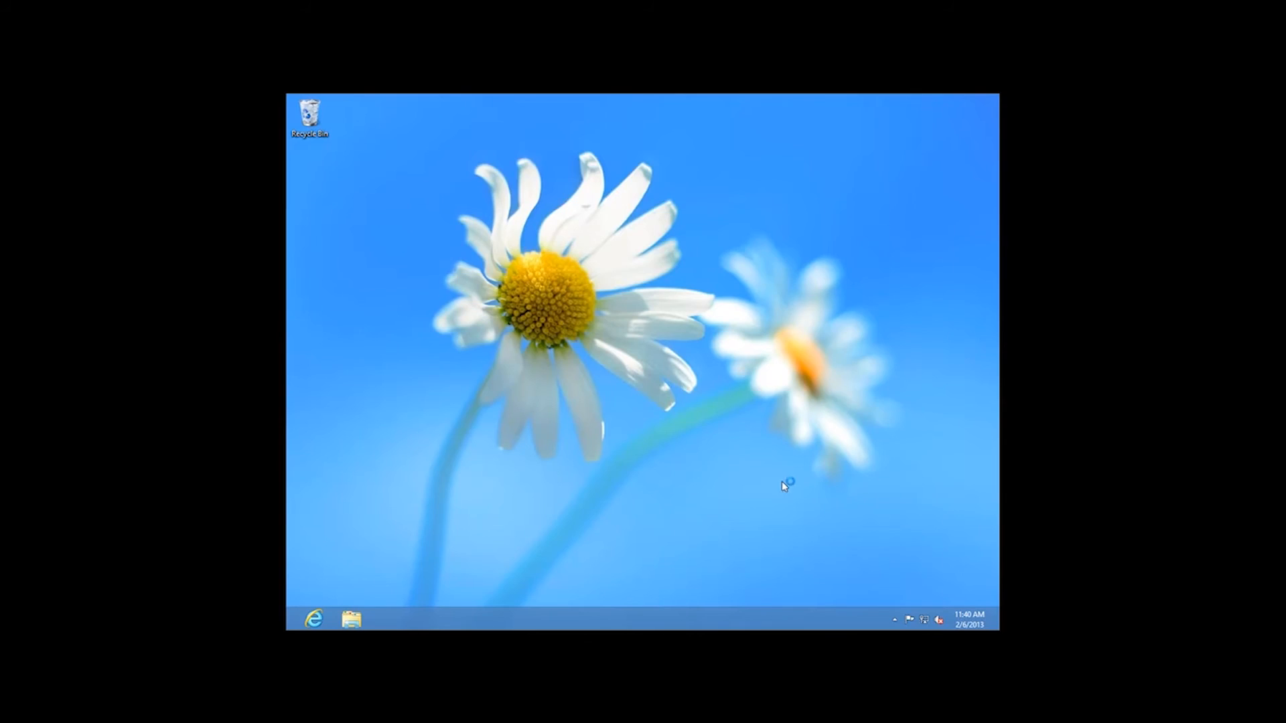
{"action": "left_click", "coordinate": [390, 619]}
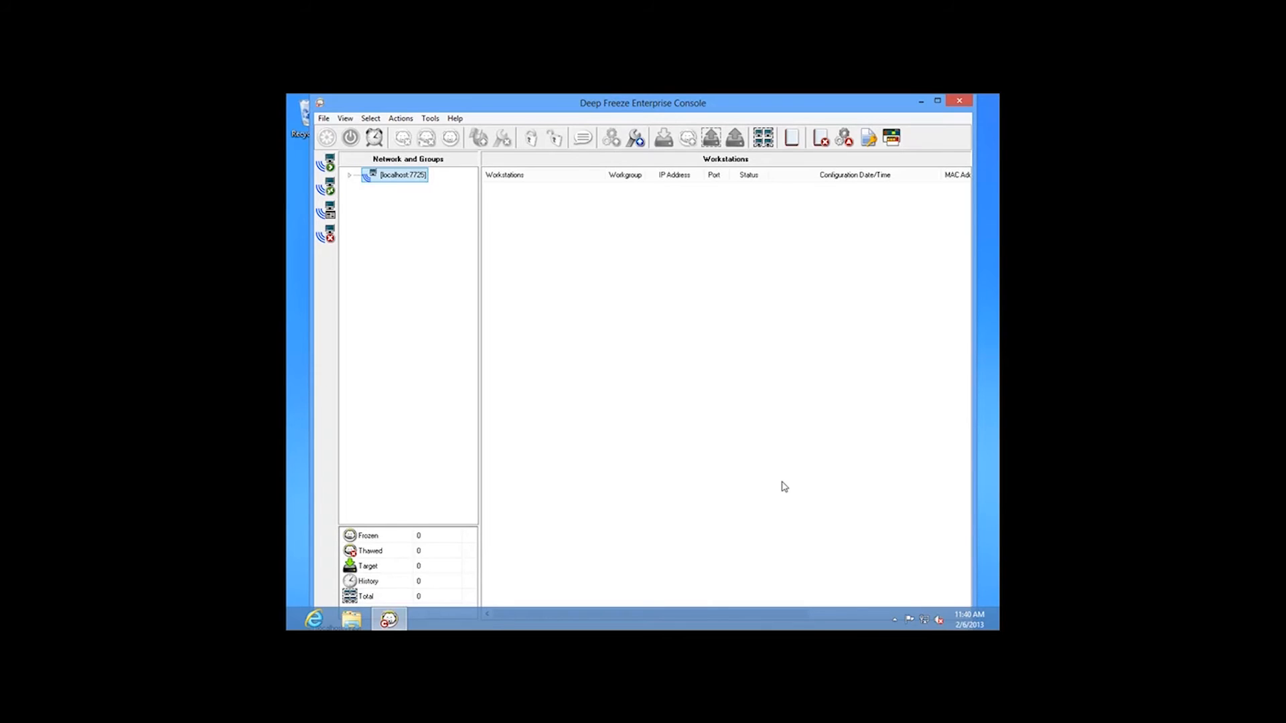
{"action": "mouse_move", "coordinate": [448, 265]}
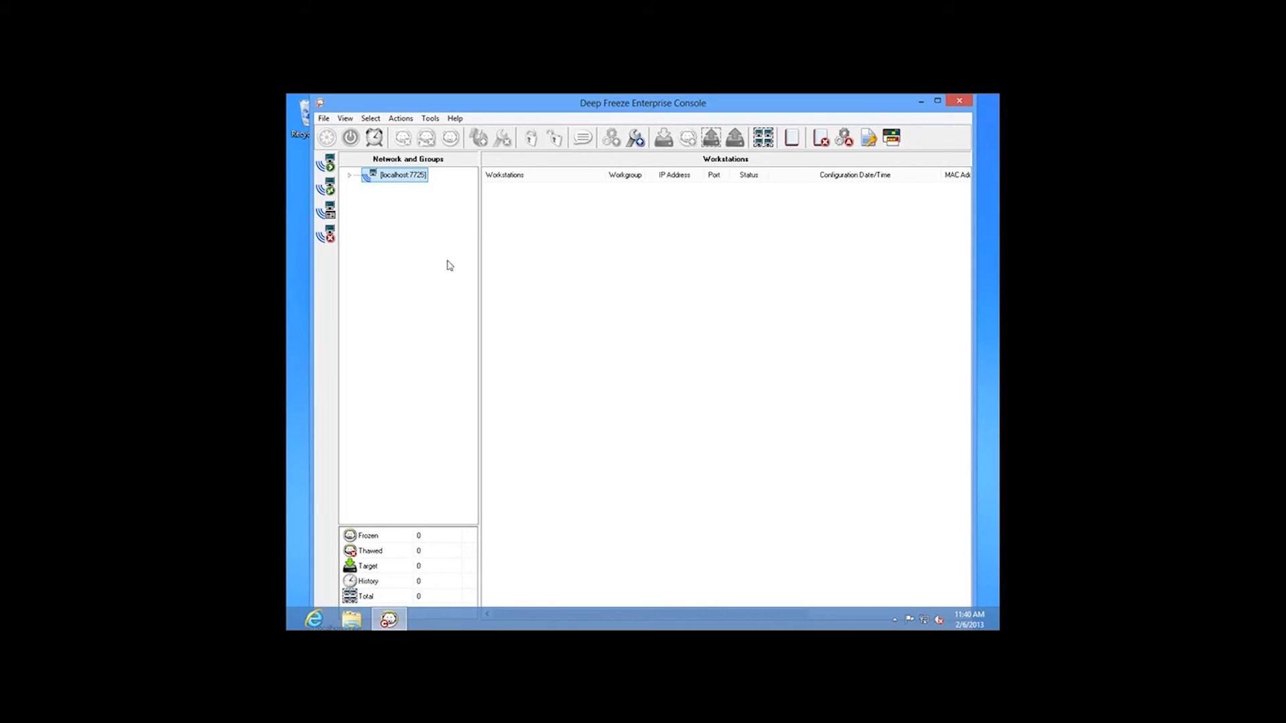
{"action": "mouse_move", "coordinate": [327, 163]}
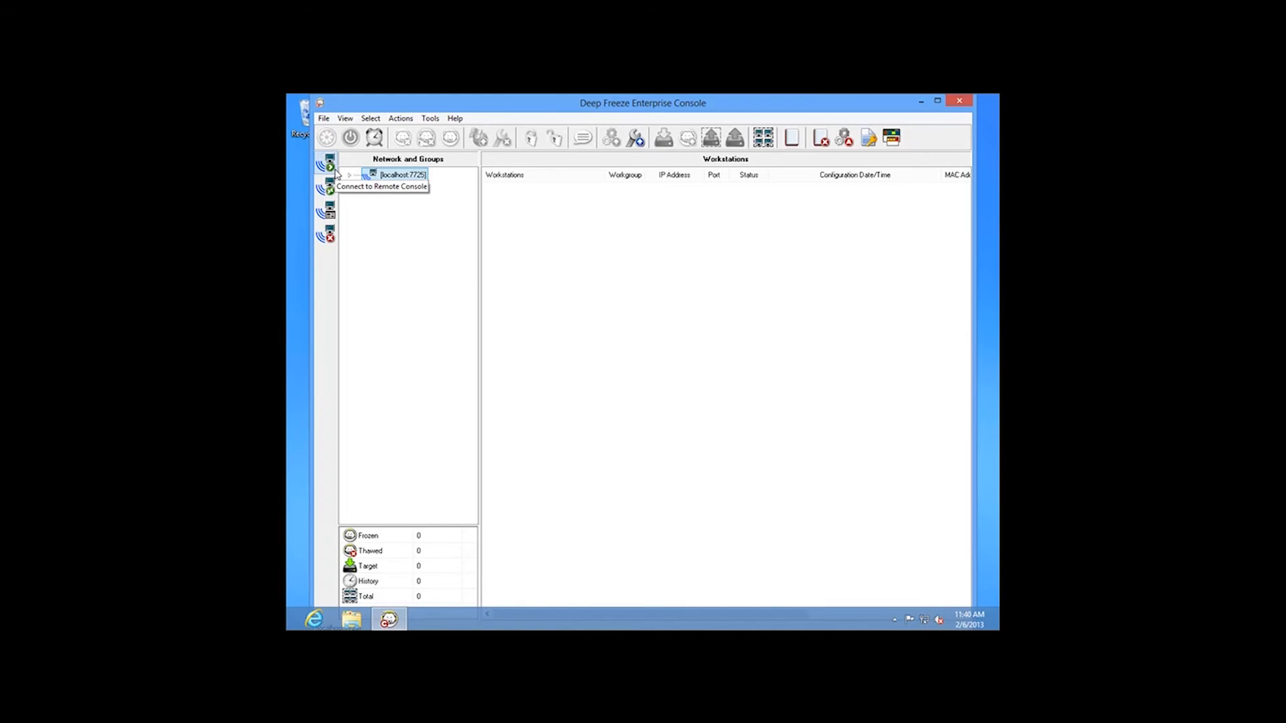
Step: Connect remote console 'Branch Office 1' at 192.168.65.2, port 7725, with its password
{"action": "left_click", "coordinate": [327, 162]}
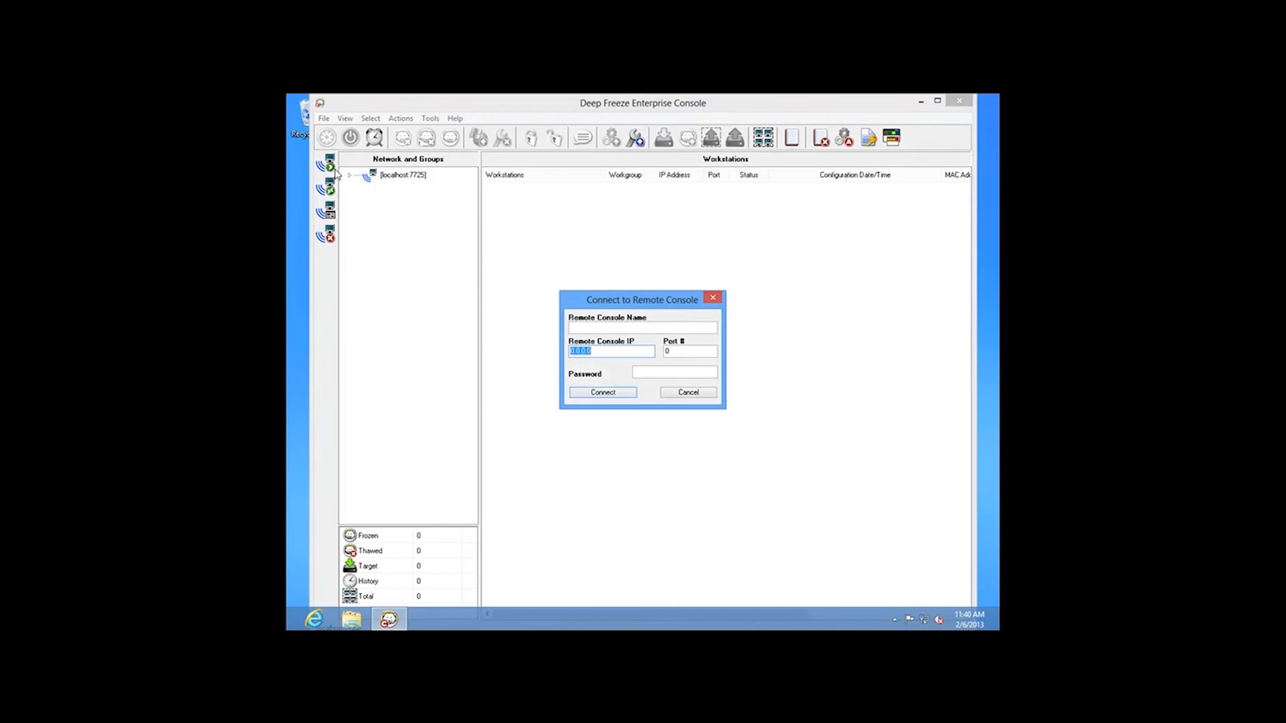
{"action": "mouse_move", "coordinate": [602, 349]}
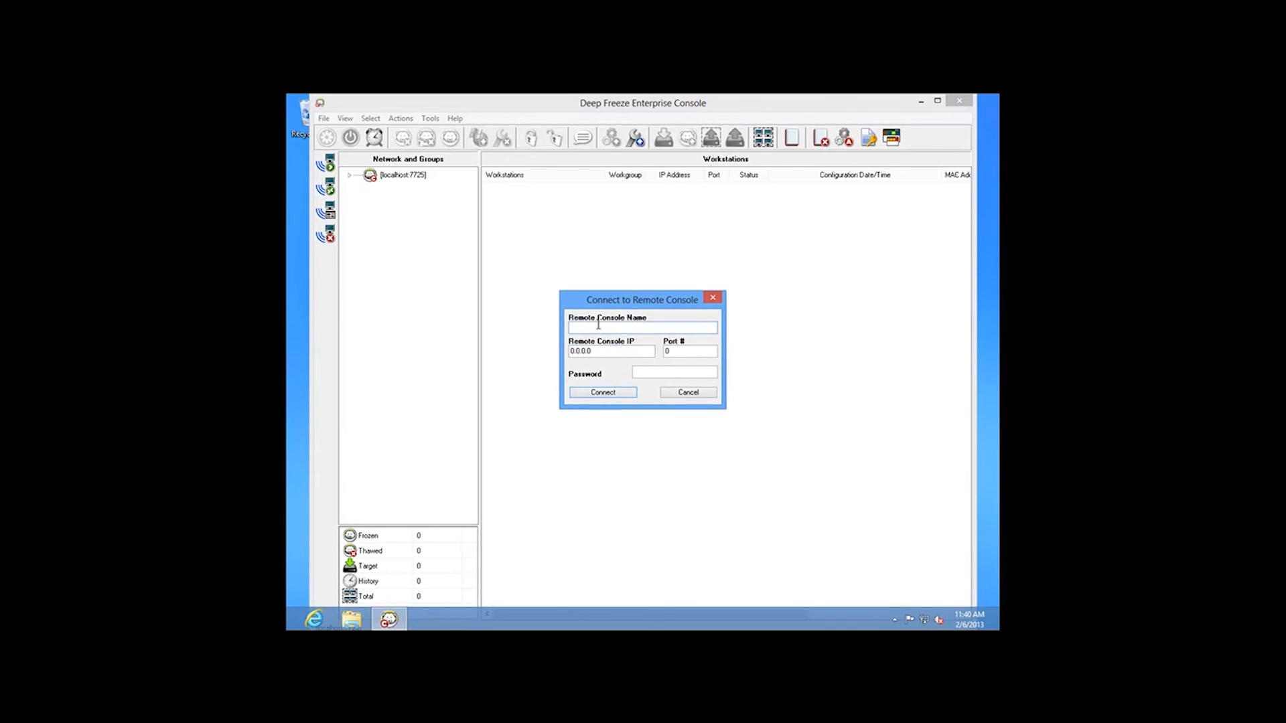
{"action": "type", "text": "Branch Office"}
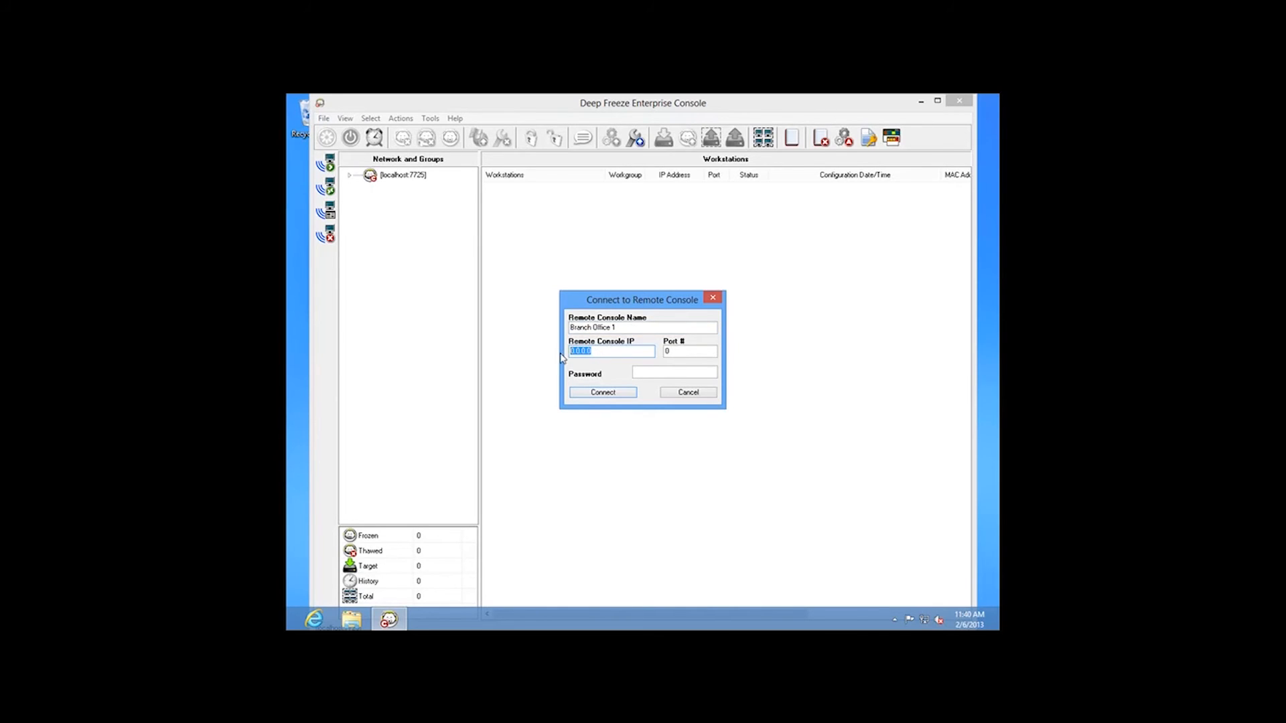
{"action": "type", "text": "192.168.65.2"}
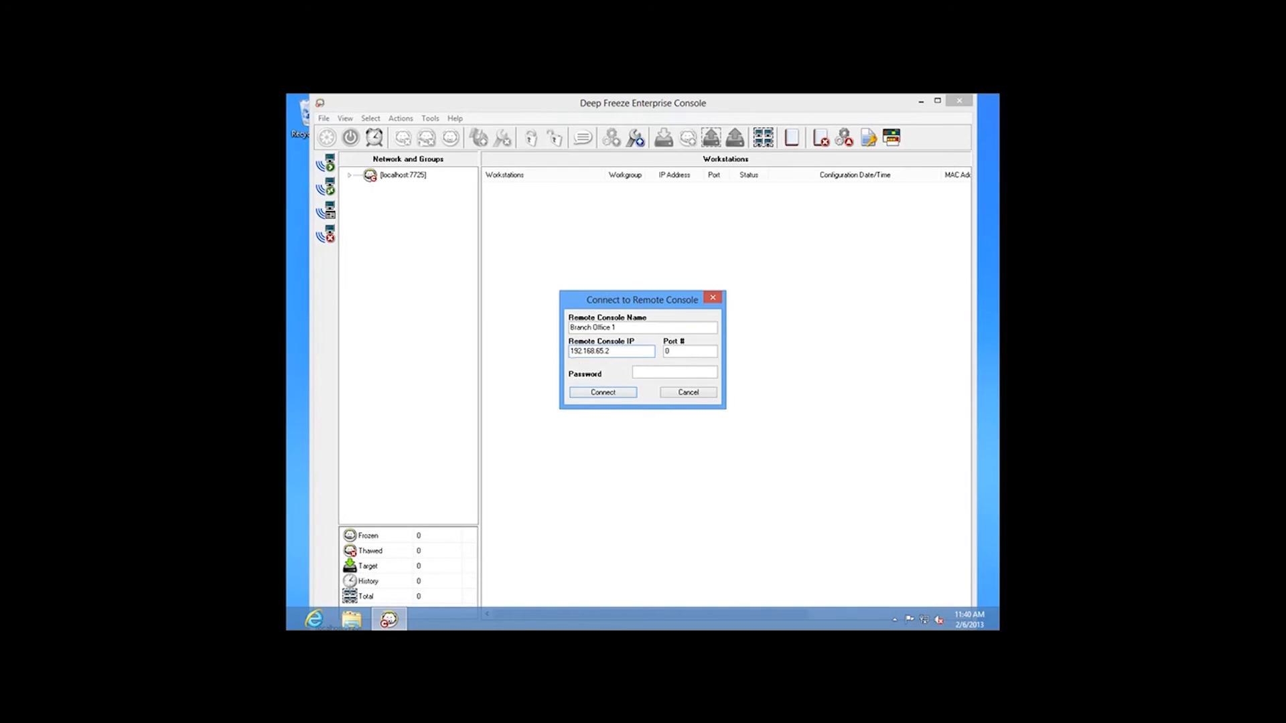
{"action": "left_click", "coordinate": [689, 351]}
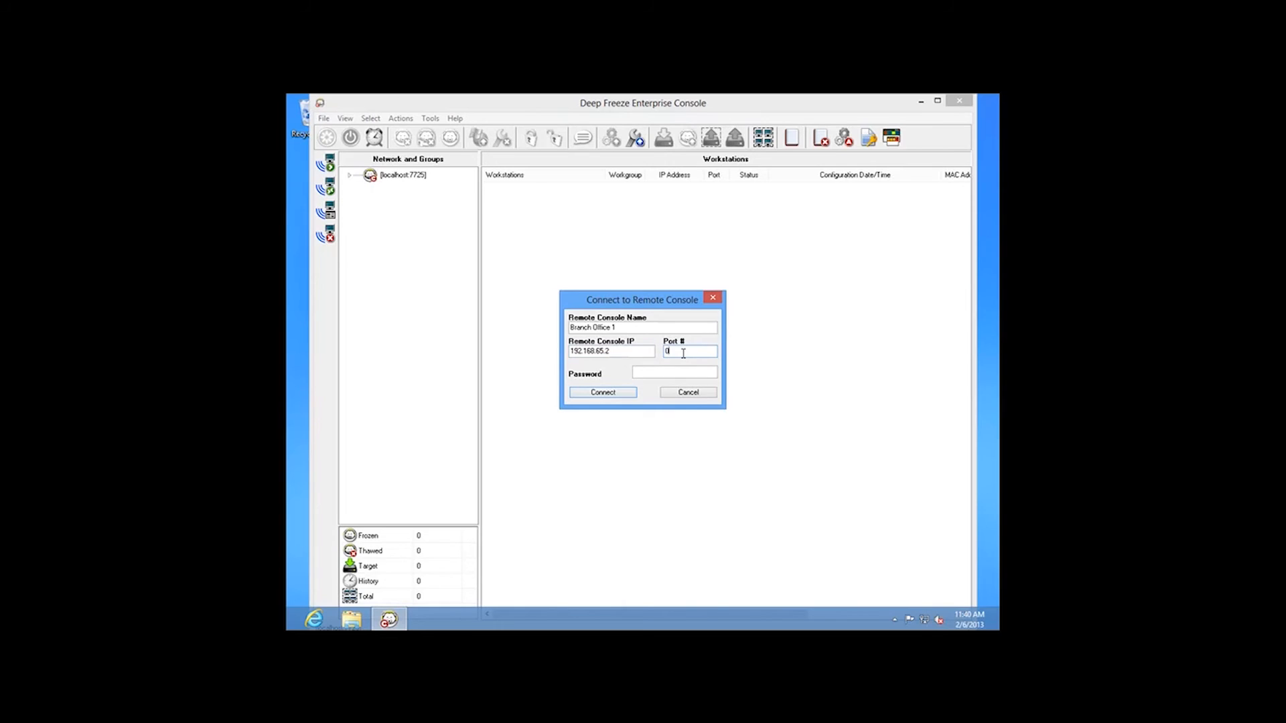
{"action": "type", "text": "725"}
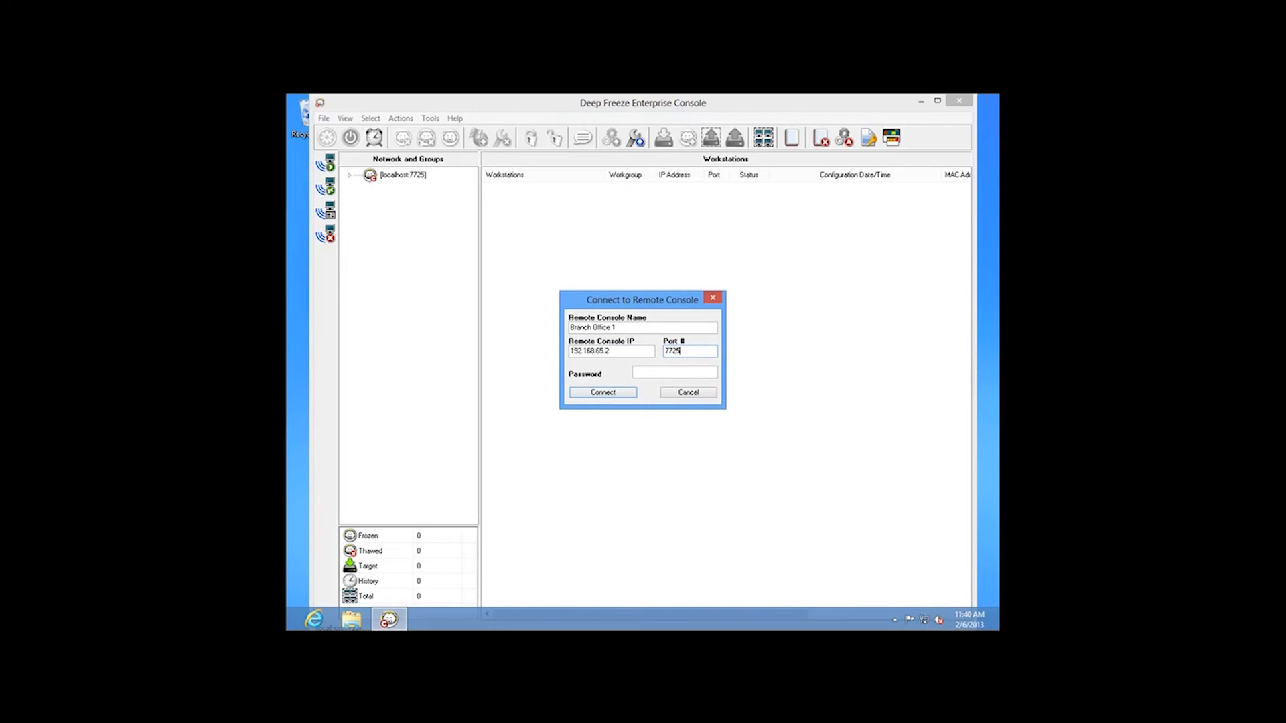
{"action": "type", "text": "•"}
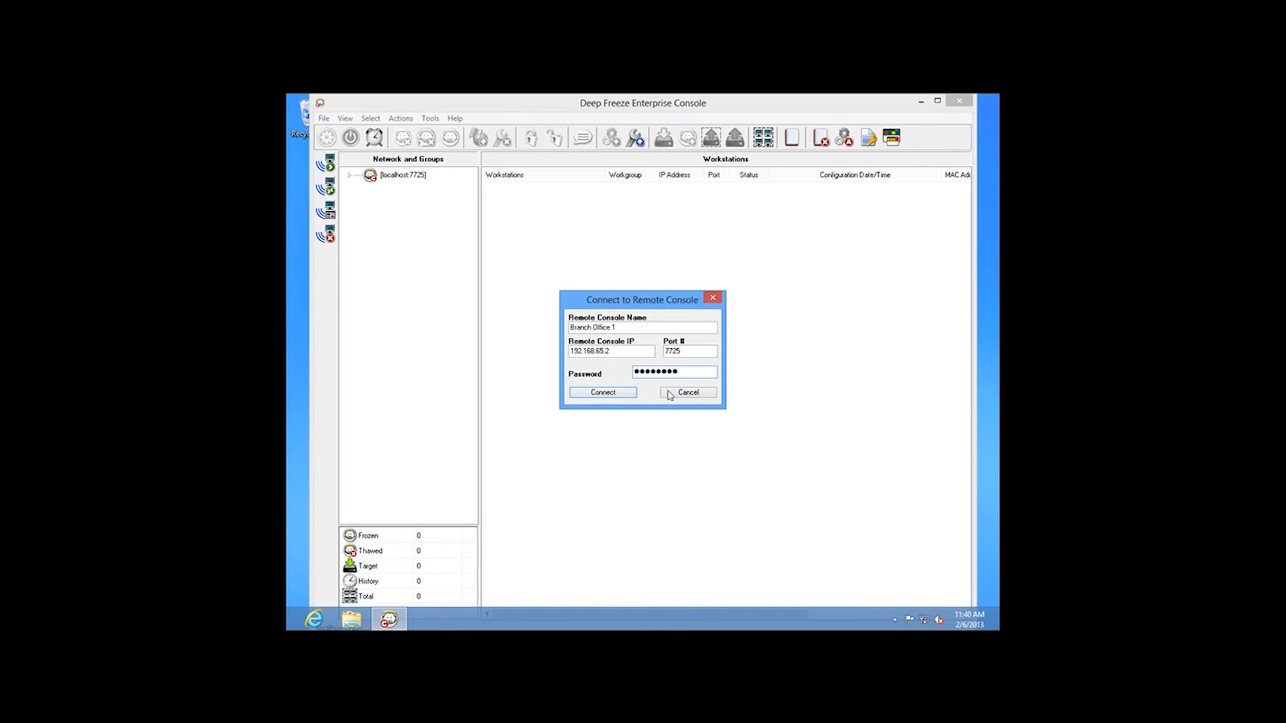
{"action": "left_click", "coordinate": [601, 393]}
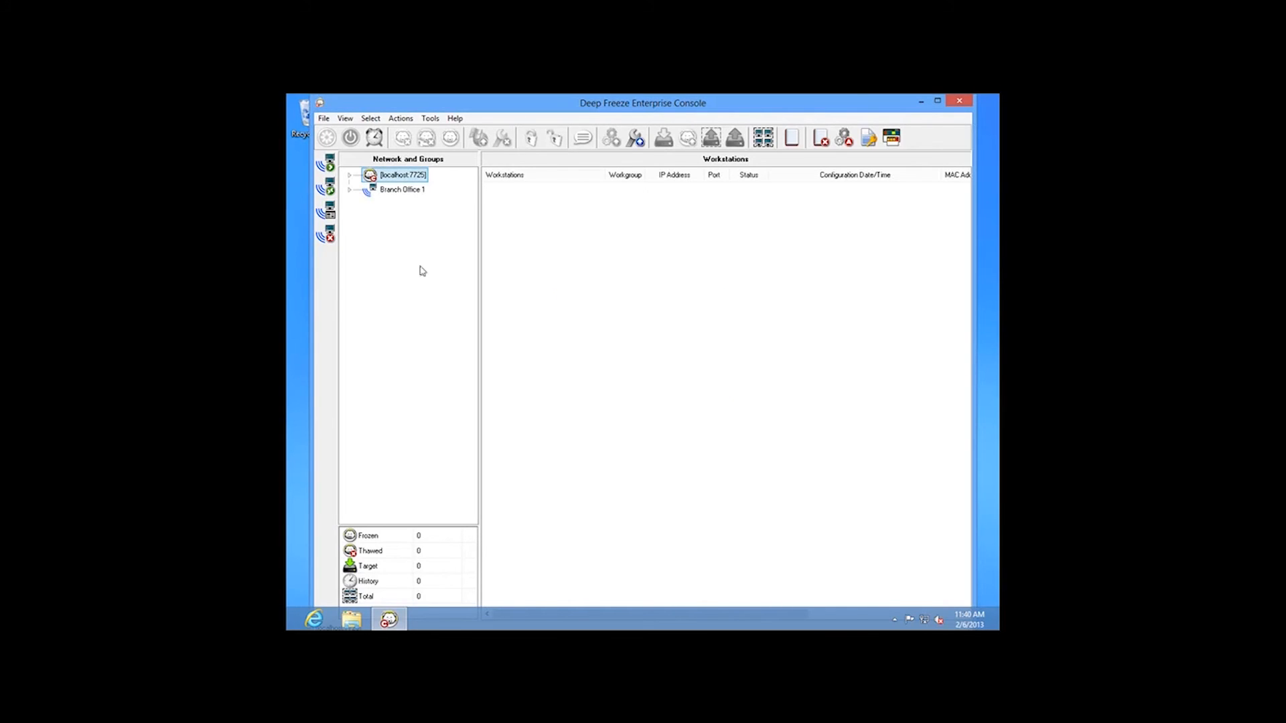
{"action": "mouse_move", "coordinate": [400, 197]}
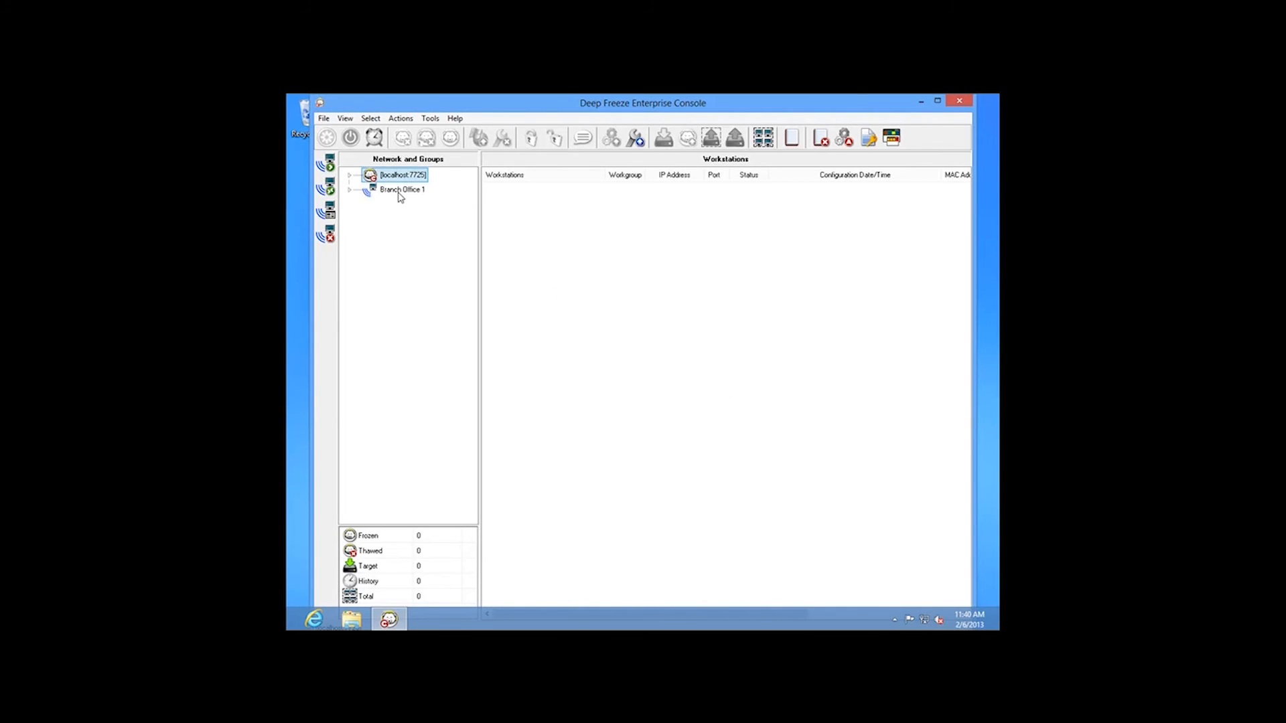
Step: Expand Branch Office 1's Entire Network to show SE group workstation SEDEMOWIN7 as Frozen
{"action": "left_click", "coordinate": [350, 189]}
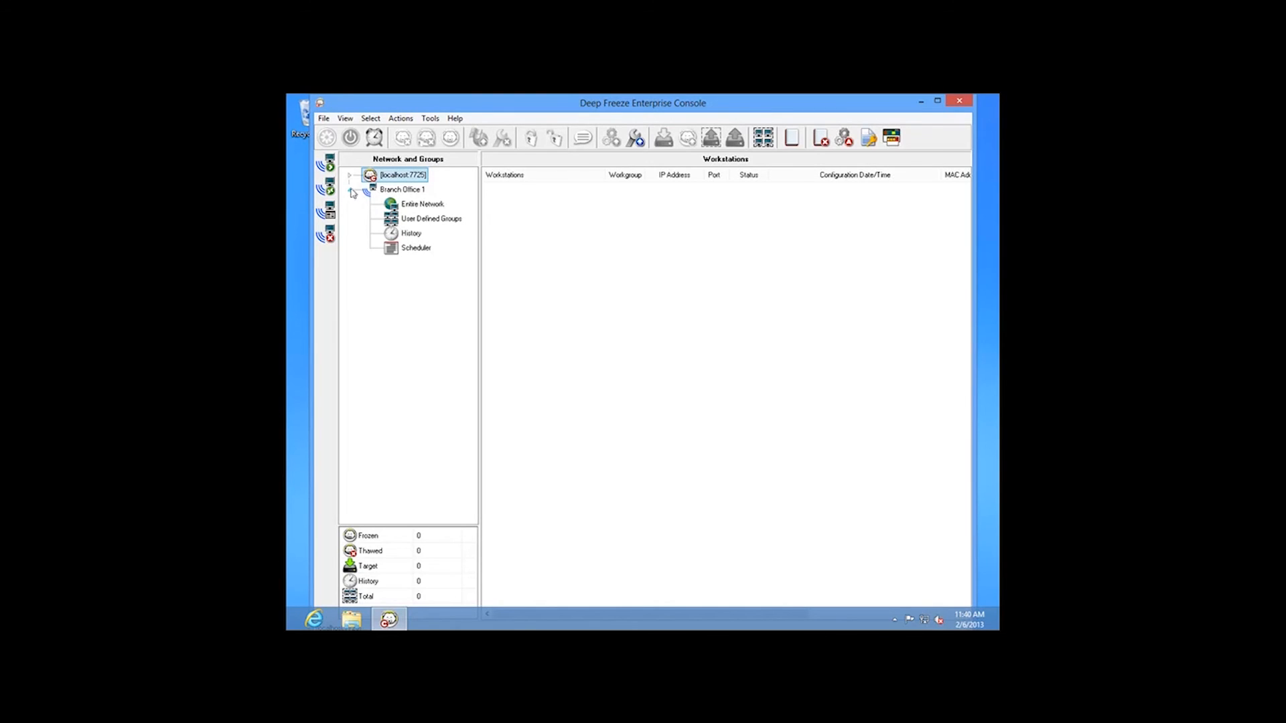
{"action": "left_click", "coordinate": [423, 204]}
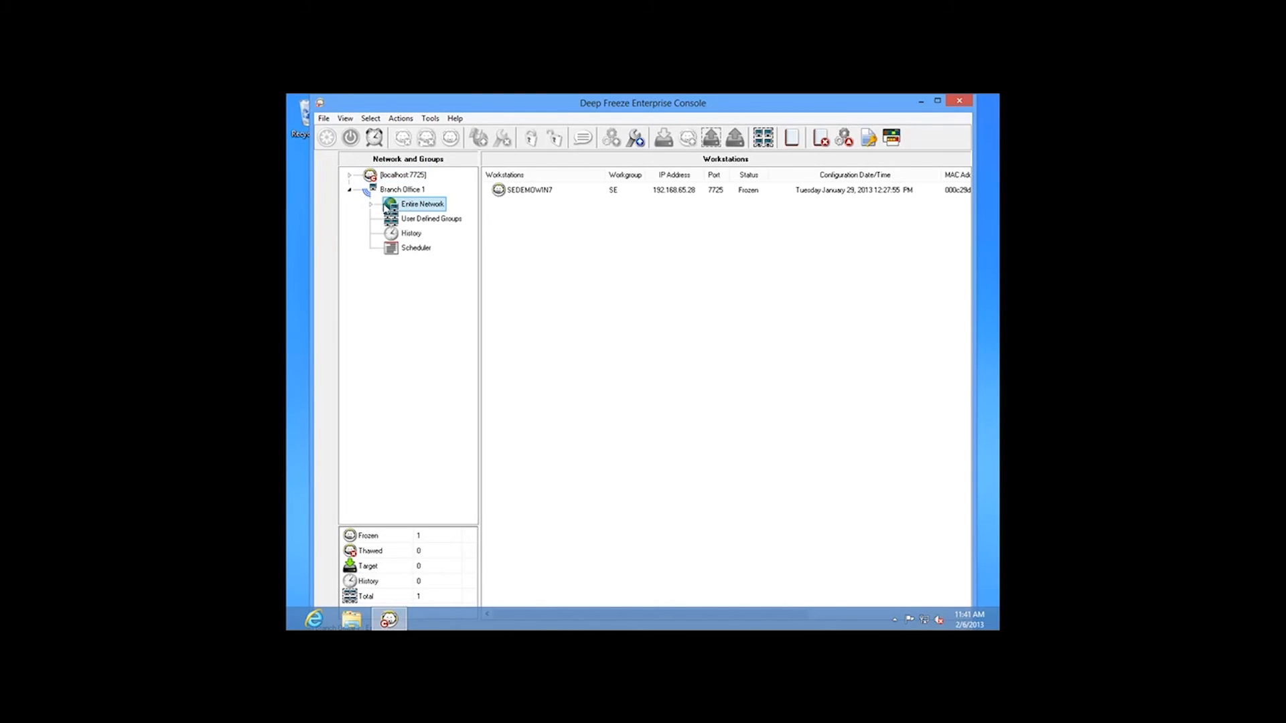
{"action": "left_click", "coordinate": [379, 203]}
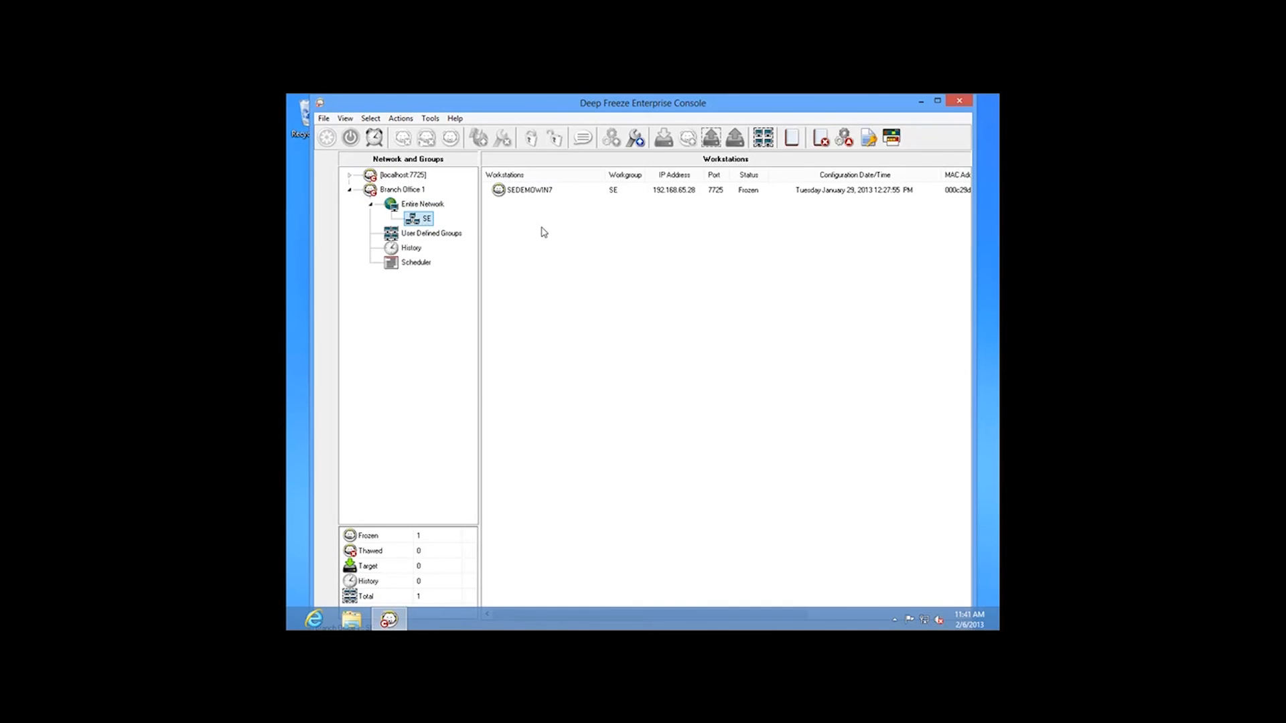
{"action": "left_click", "coordinate": [529, 189]}
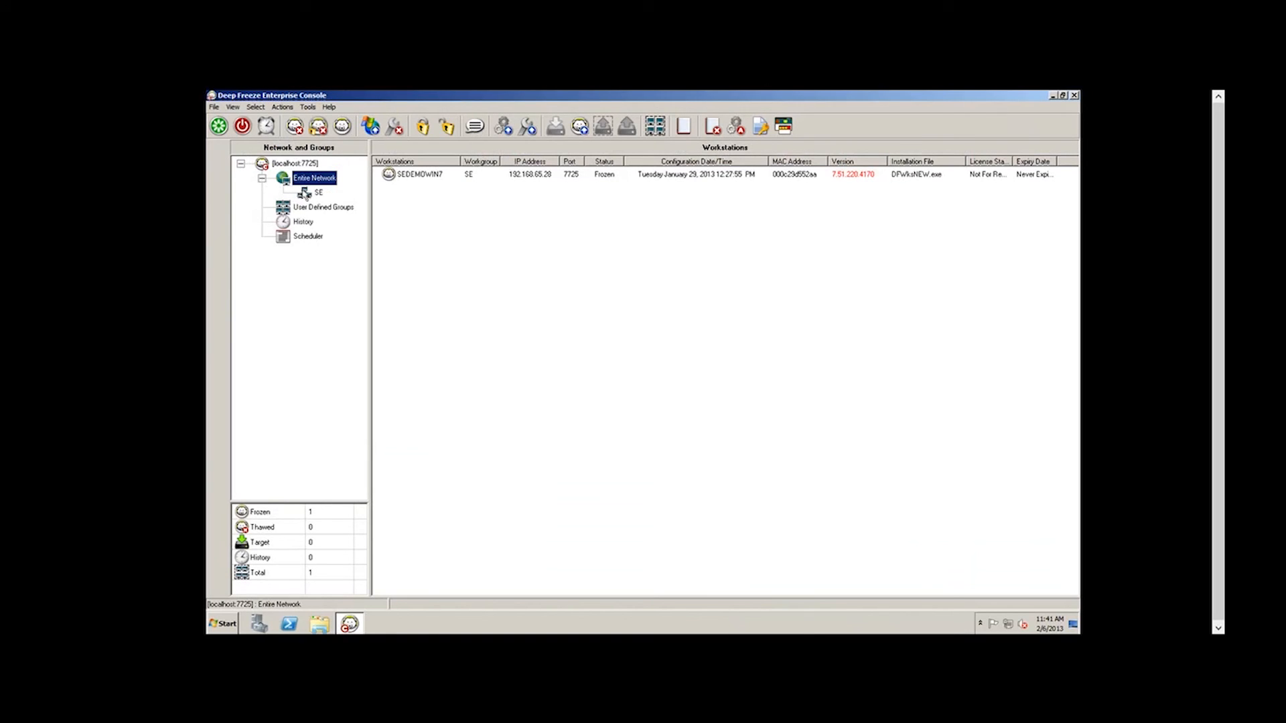
Step: Select branch workstation SEDEMOWIN7 and bring up its management action menu
{"action": "left_click", "coordinate": [318, 191]}
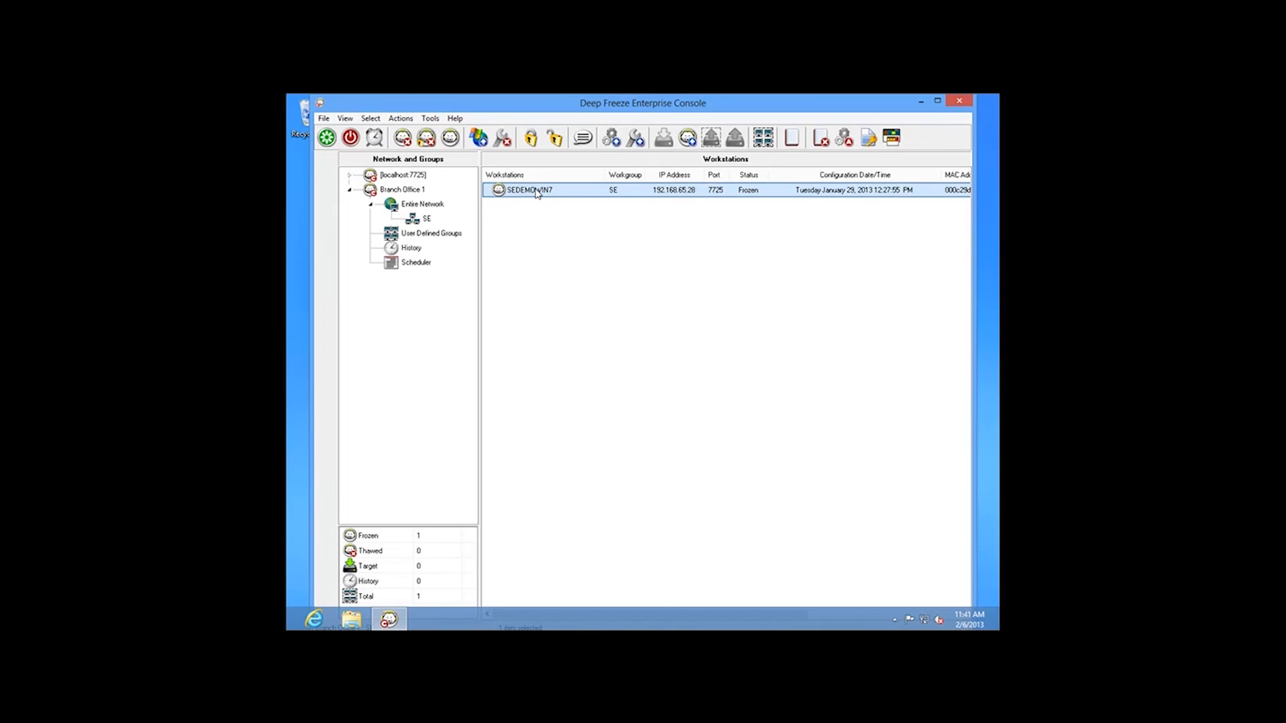
{"action": "right_click", "coordinate": [529, 189]}
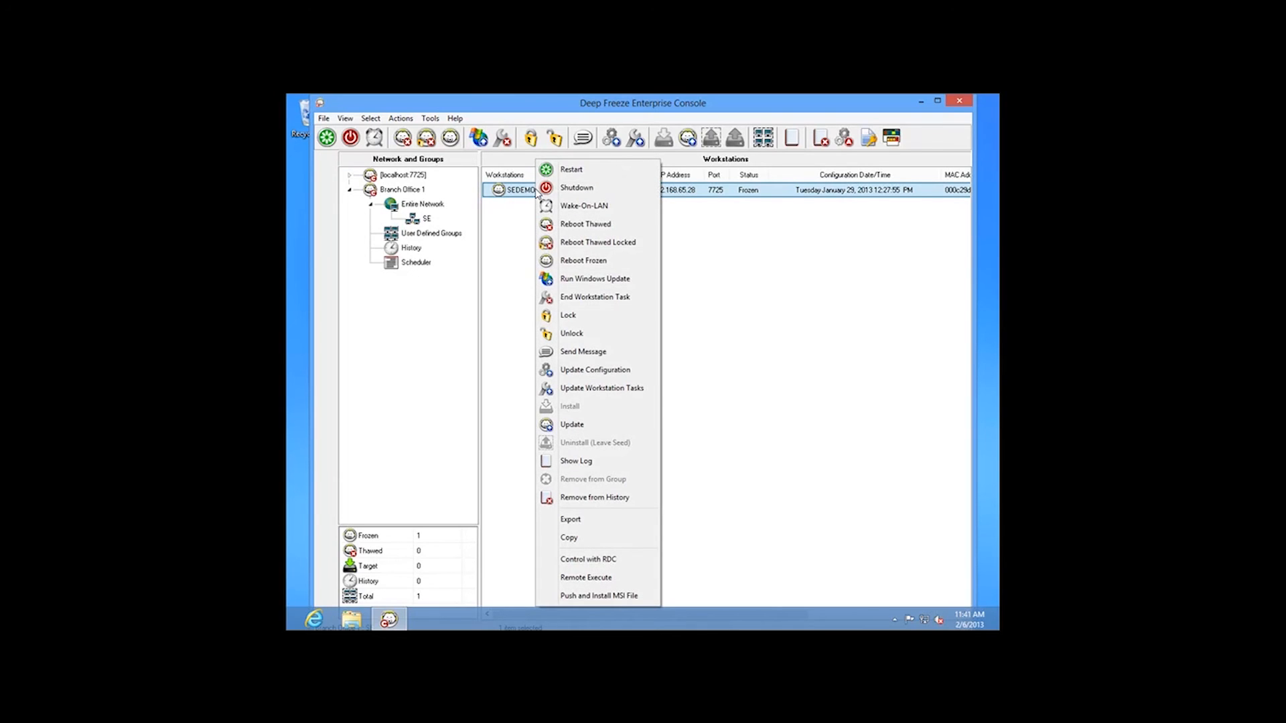